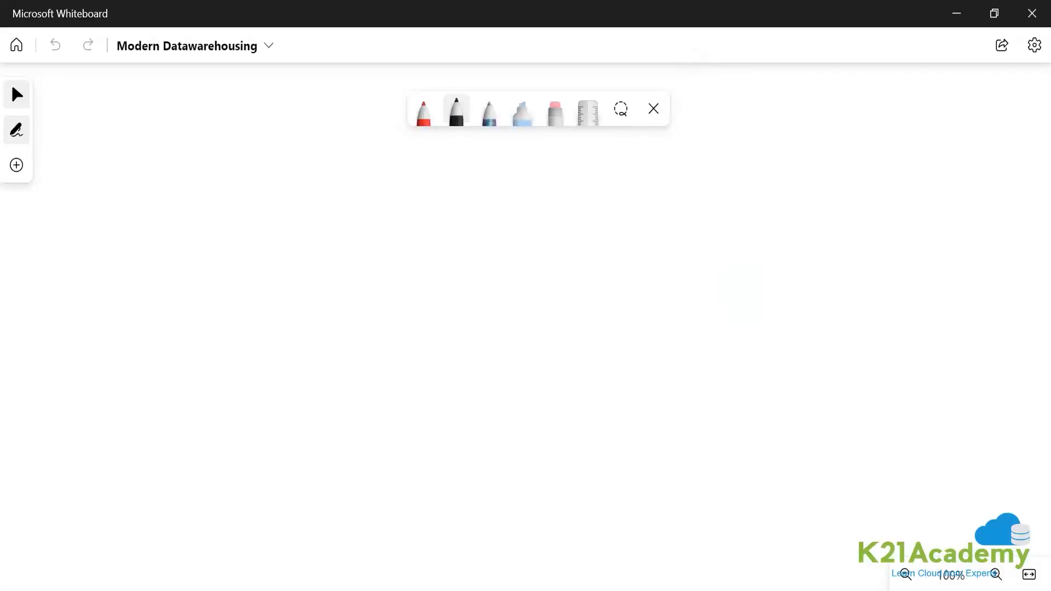
- Handwrite the heading OLTP at upper left and OLAP at upper right
{"action": "left_click_drag", "start_coordinate": [248, 191], "coordinate": [248, 215]}
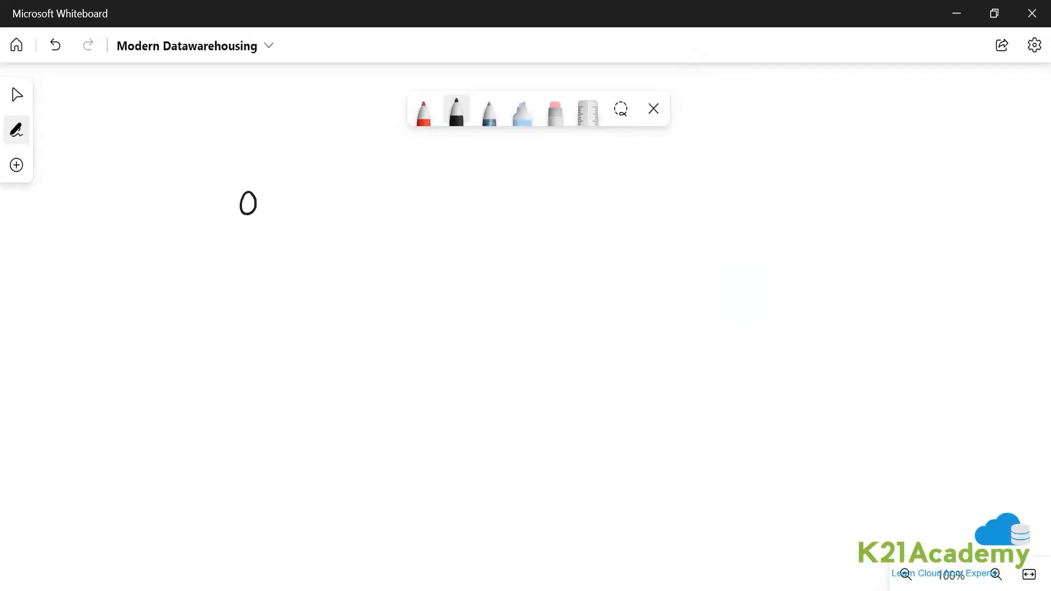
{"action": "left_click_drag", "start_coordinate": [254, 201], "coordinate": [308, 201]}
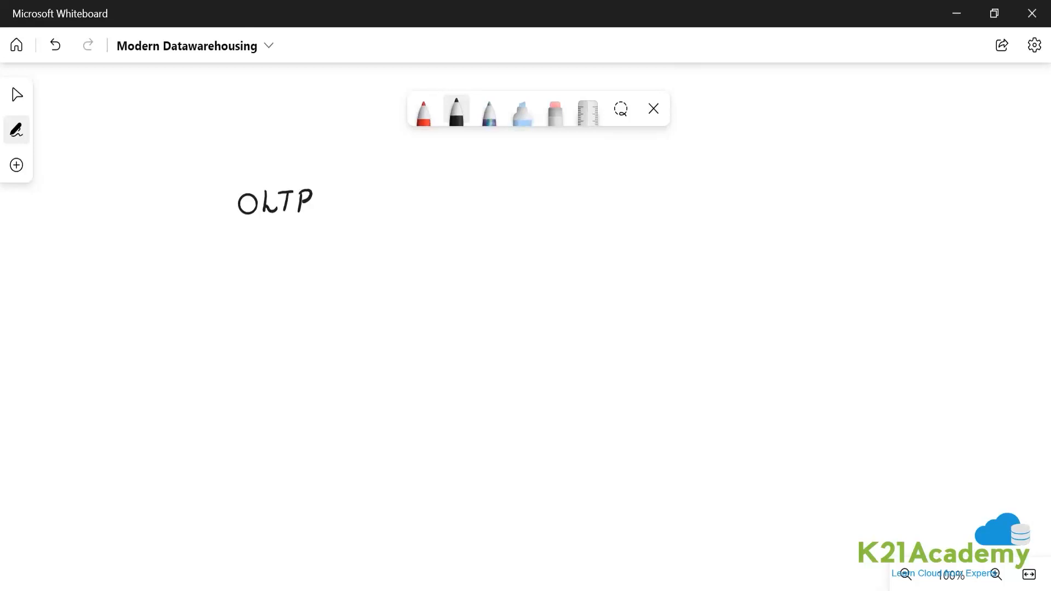
{"action": "left_click_drag", "start_coordinate": [704, 194], "coordinate": [735, 194]}
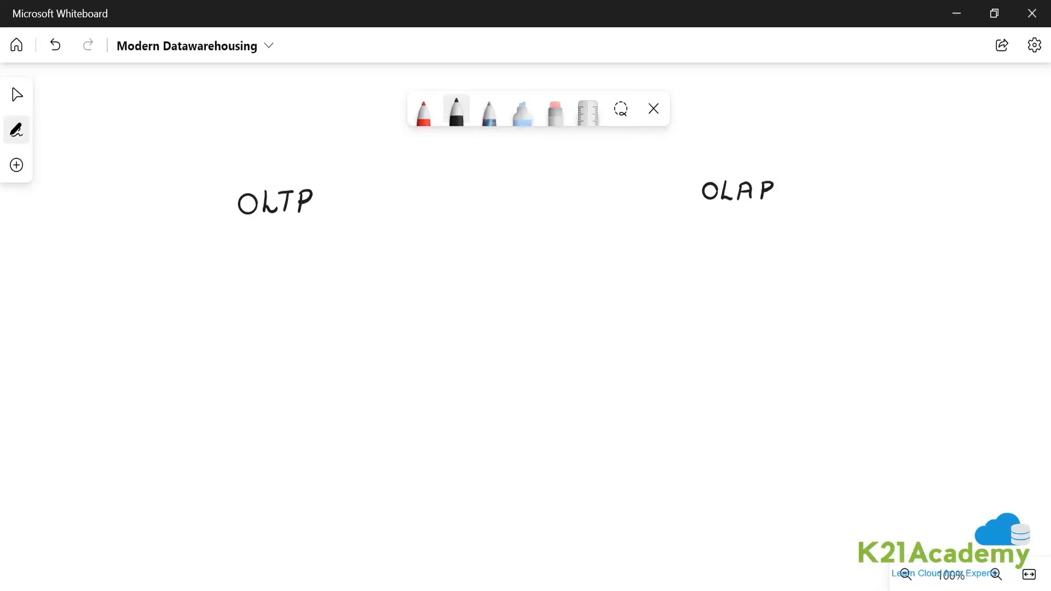
- Draw a bullet under OLTP and write 'Modification Language'
{"action": "left_click", "coordinate": [105, 278]}
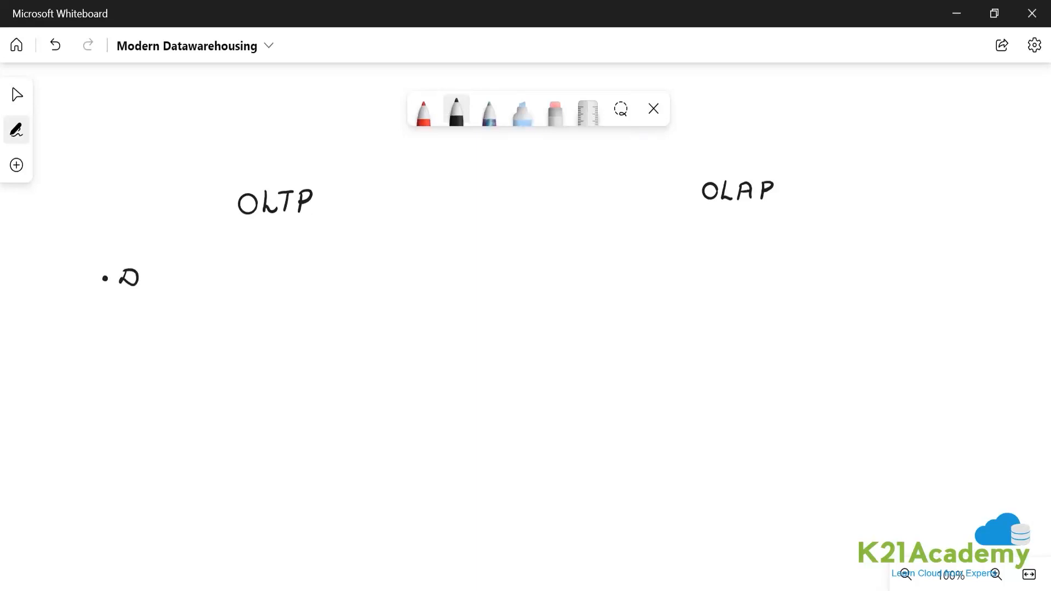
{"action": "left_click_drag", "start_coordinate": [124, 272], "coordinate": [258, 274]}
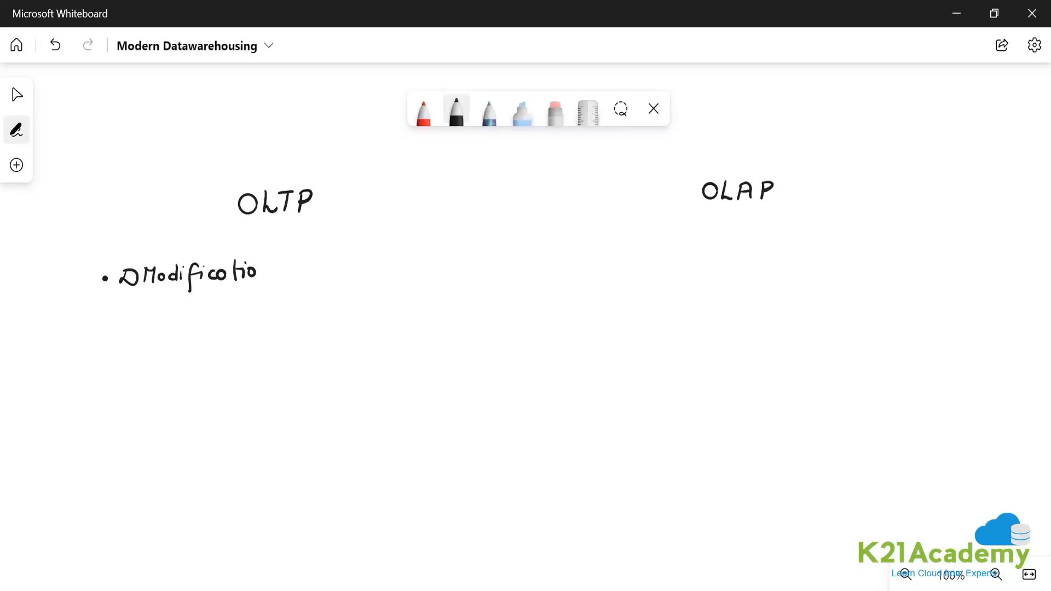
{"action": "left_click_drag", "start_coordinate": [258, 272], "coordinate": [316, 272]}
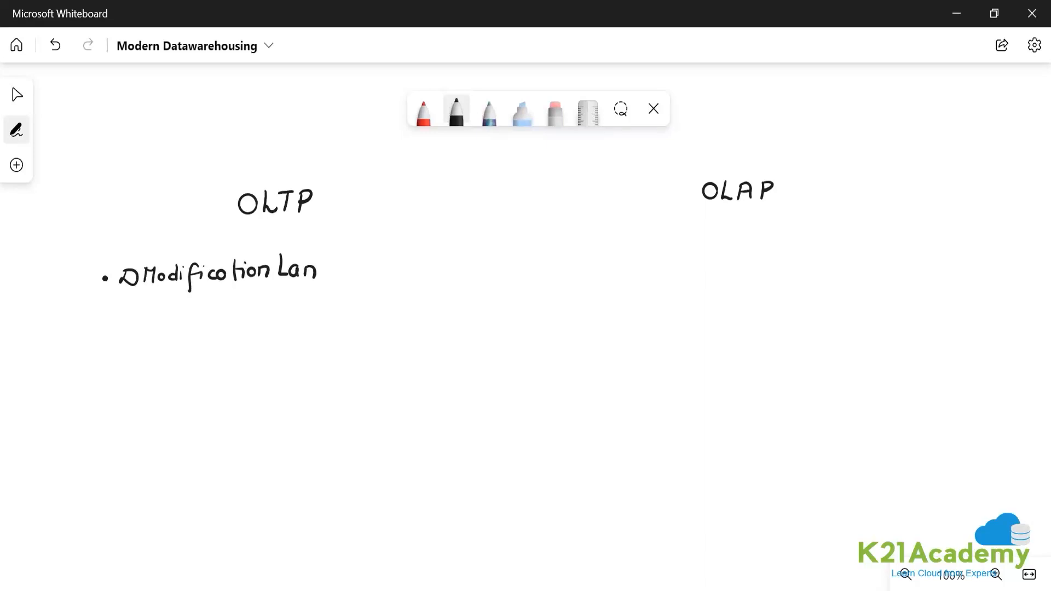
{"action": "left_click_drag", "start_coordinate": [308, 268], "coordinate": [376, 272]}
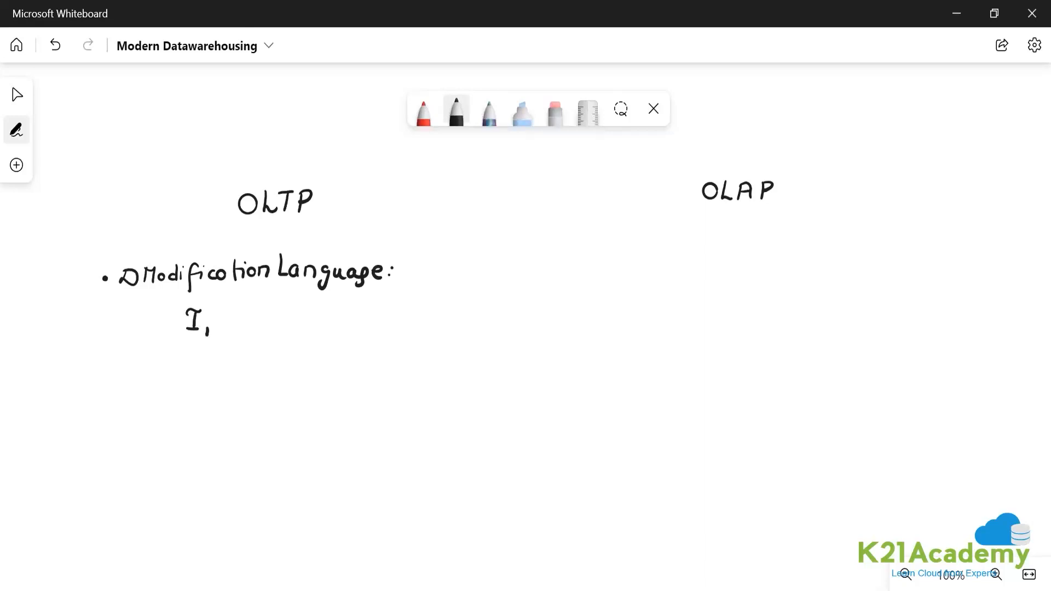
- Write 'I, U, D (in-place)' beneath it and start a second bullet for rowstore
{"action": "left_click_drag", "start_coordinate": [221, 319], "coordinate": [275, 318]}
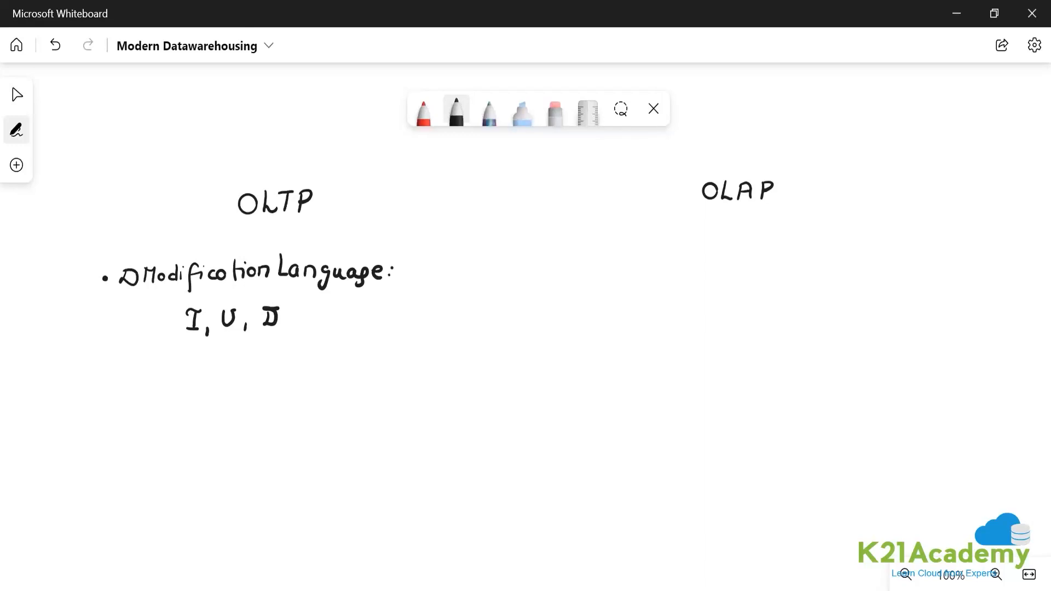
{"action": "left_click_drag", "start_coordinate": [147, 355], "coordinate": [178, 376]}
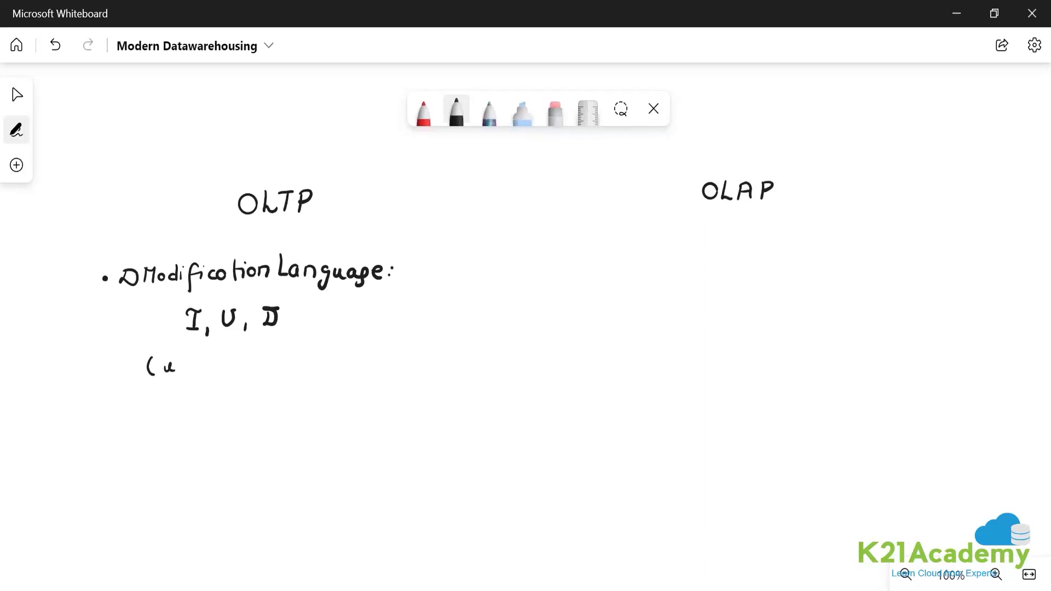
{"action": "left_click_drag", "start_coordinate": [181, 365], "coordinate": [231, 365]}
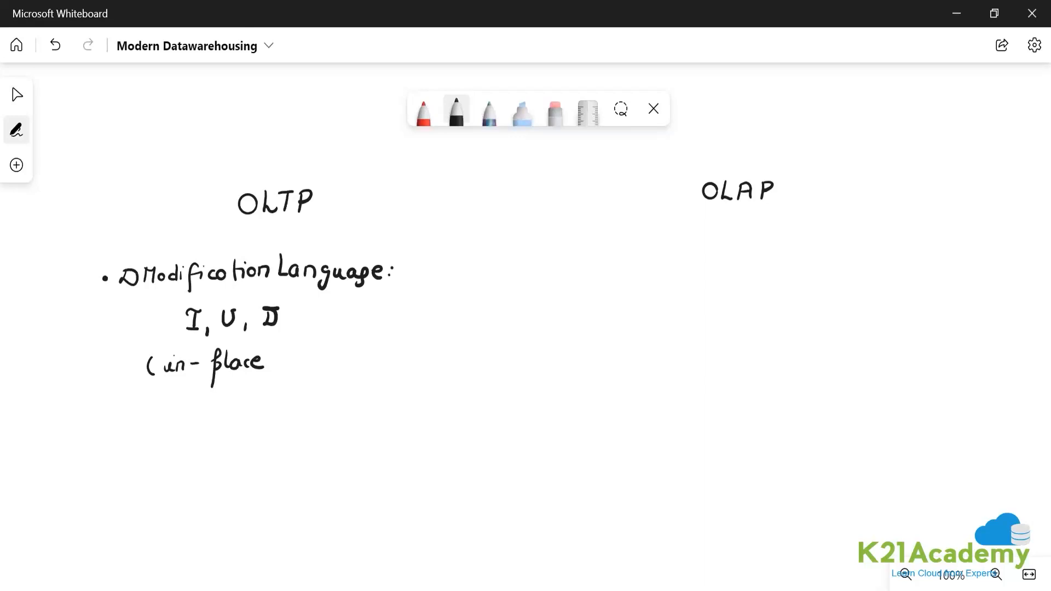
{"action": "left_click_drag", "start_coordinate": [272, 352], "coordinate": [272, 379]}
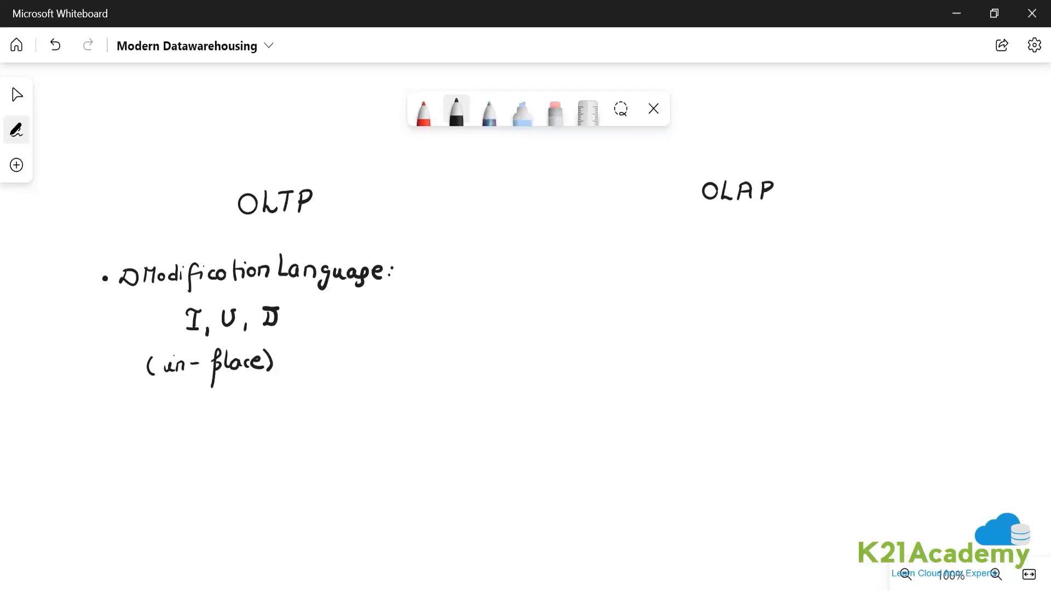
{"action": "left_click_drag", "start_coordinate": [128, 415], "coordinate": [151, 429]}
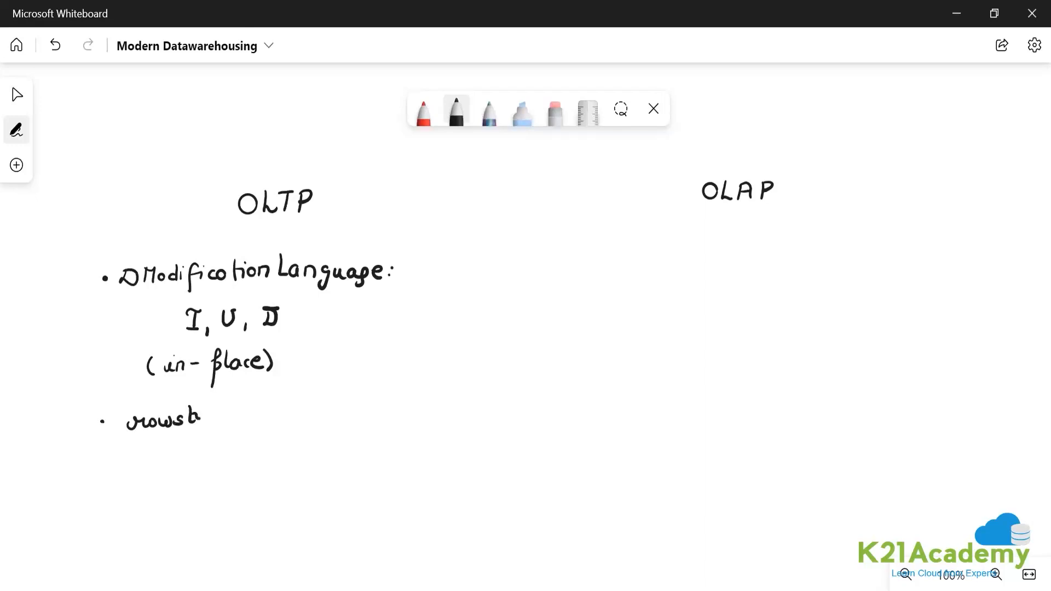
- Finish writing 'rowstore' as the second OLTP bullet
{"action": "left_click_drag", "start_coordinate": [191, 415], "coordinate": [228, 416]}
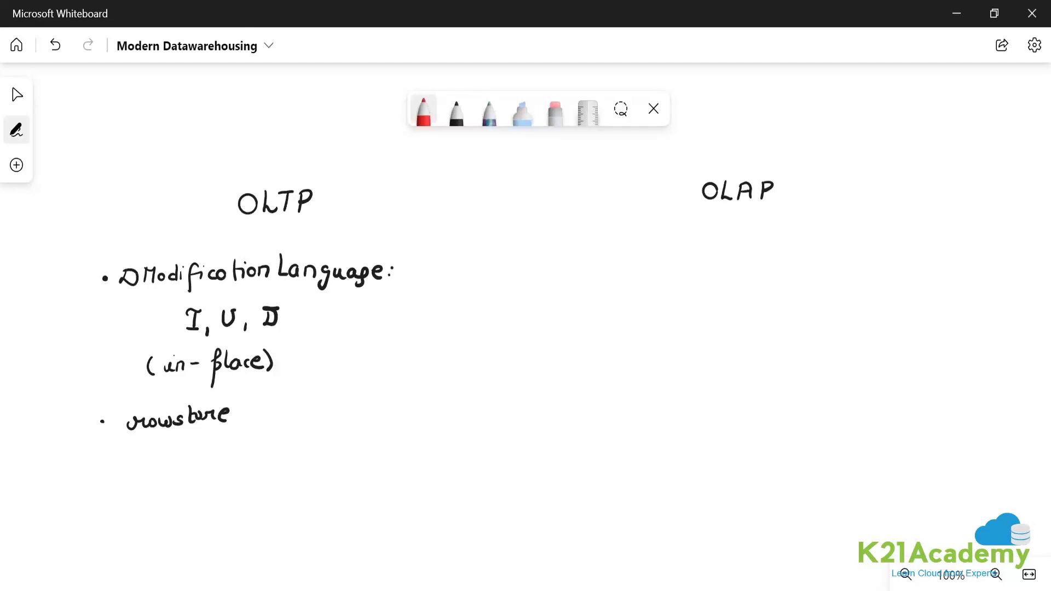
- In red, write the bullet 'delivery - phone' with 'a → b' beneath it
{"action": "left_click_drag", "start_coordinate": [128, 483], "coordinate": [144, 487]}
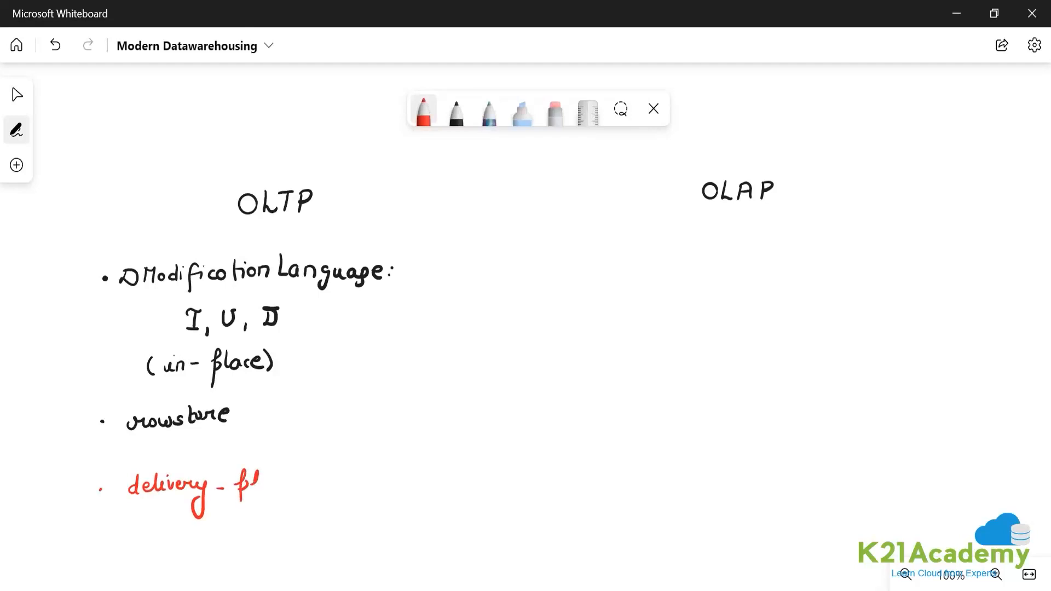
{"action": "left_click_drag", "start_coordinate": [258, 483], "coordinate": [302, 486]}
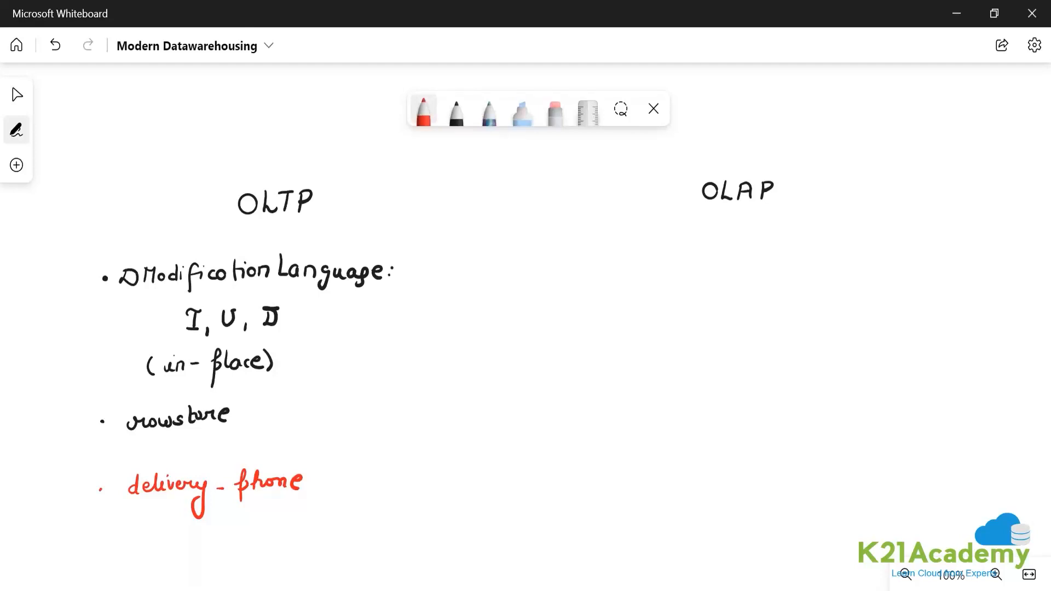
{"action": "left_click_drag", "start_coordinate": [137, 537], "coordinate": [188, 530]}
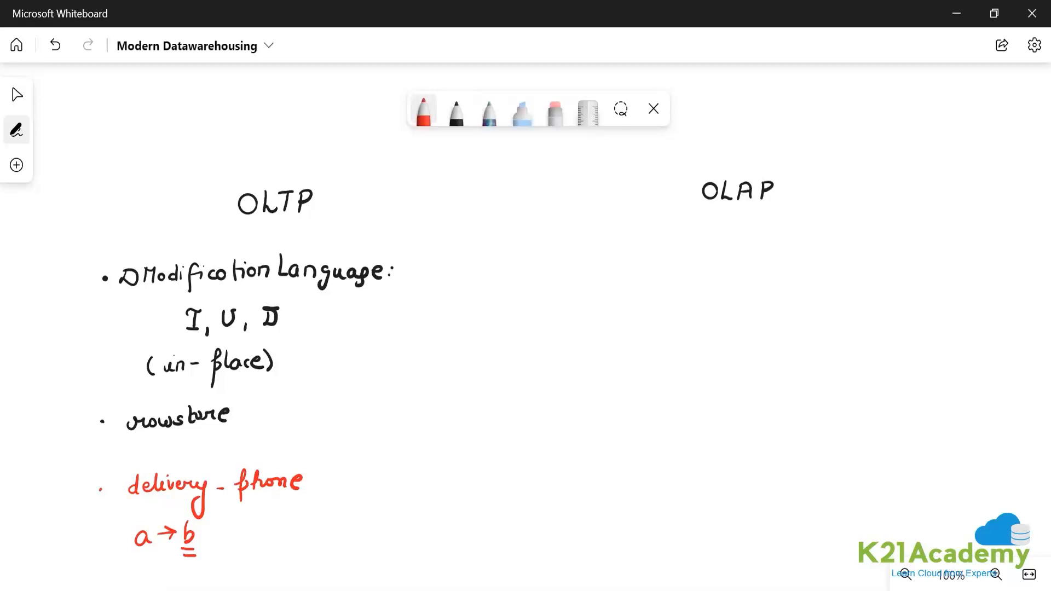
- Switch back to black ink and write the OLTP bullet 'vertically scaling arch.'
{"action": "left_click", "coordinate": [555, 112]}
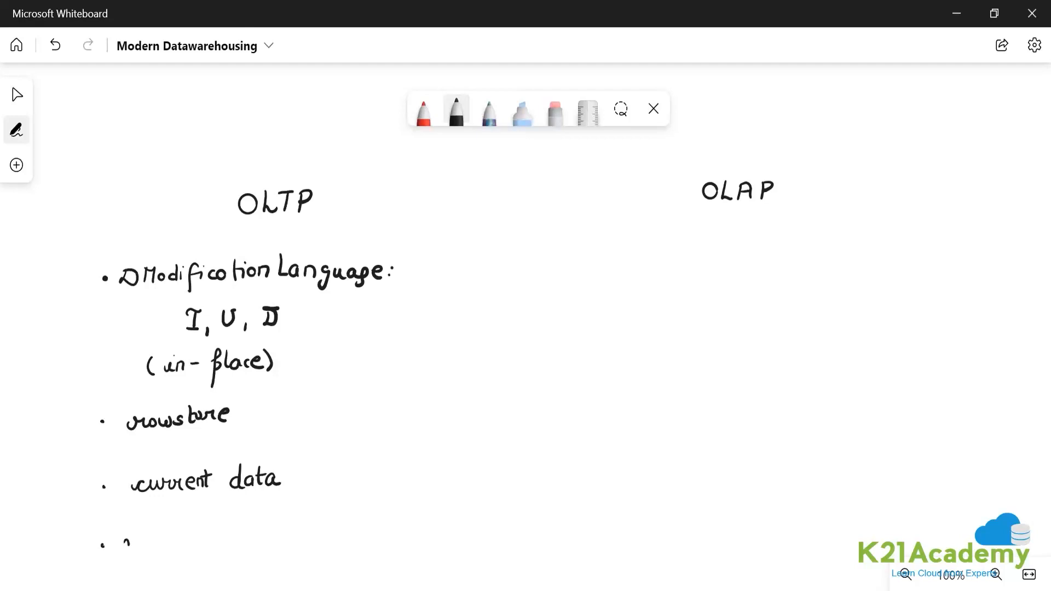
{"action": "left_click_drag", "start_coordinate": [125, 543], "coordinate": [181, 540]}
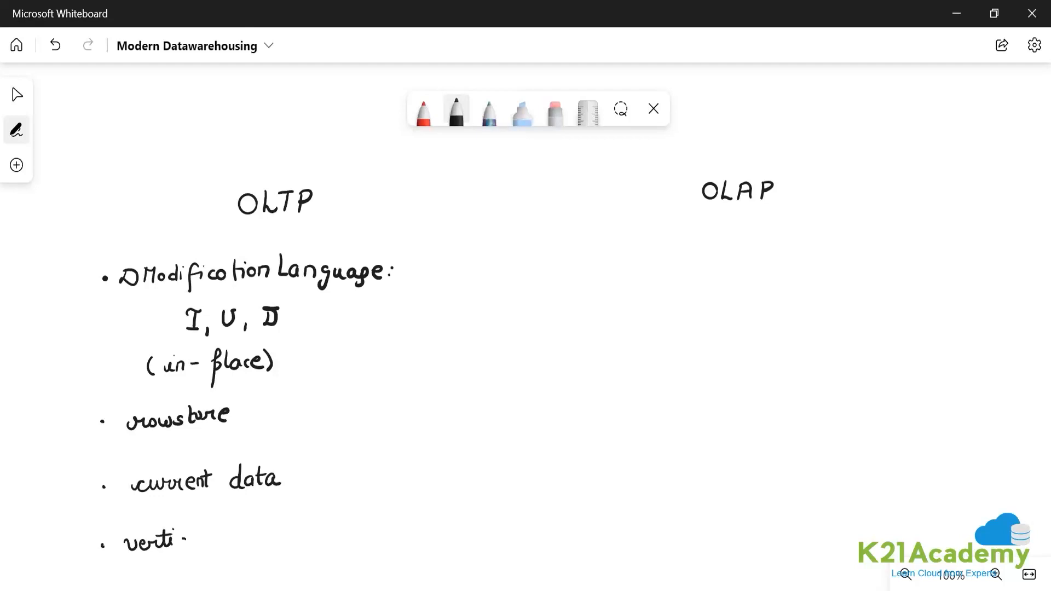
{"action": "left_click_drag", "start_coordinate": [181, 540], "coordinate": [251, 540]}
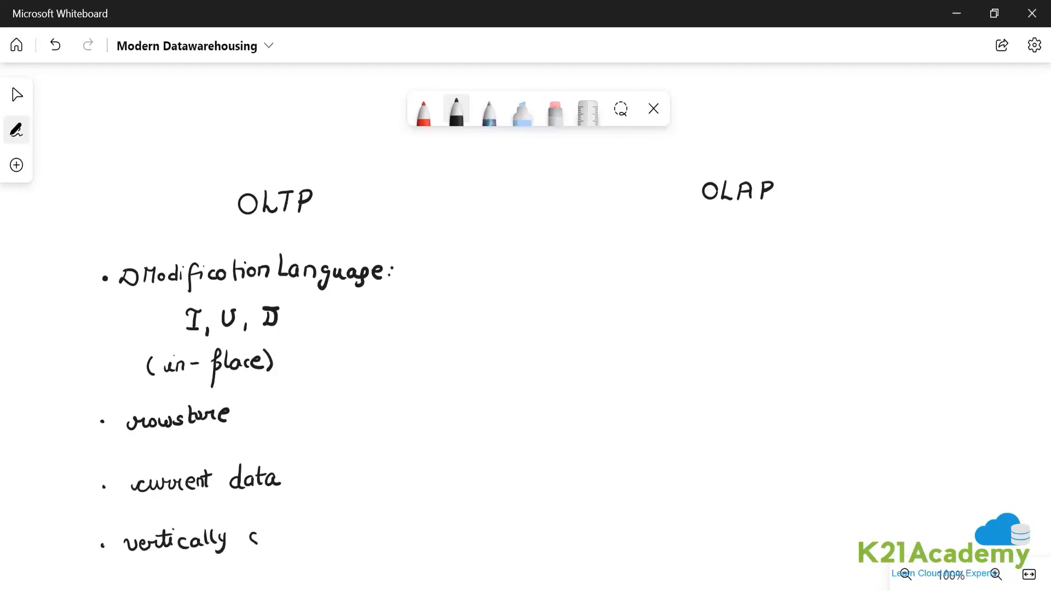
{"action": "left_click_drag", "start_coordinate": [248, 537], "coordinate": [316, 537]}
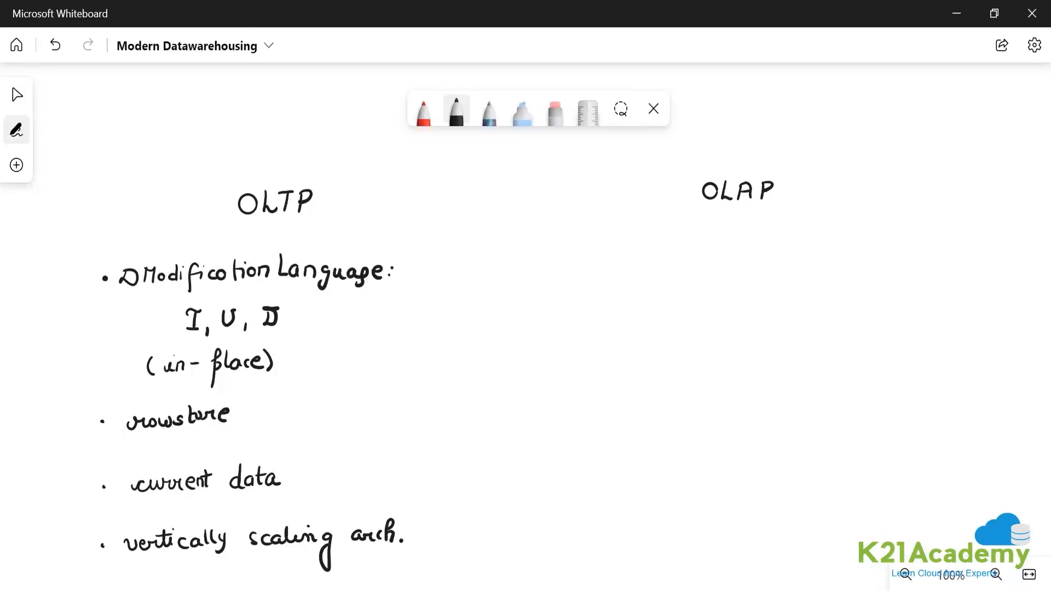
{"action": "mouse_move", "coordinate": [17, 44]}
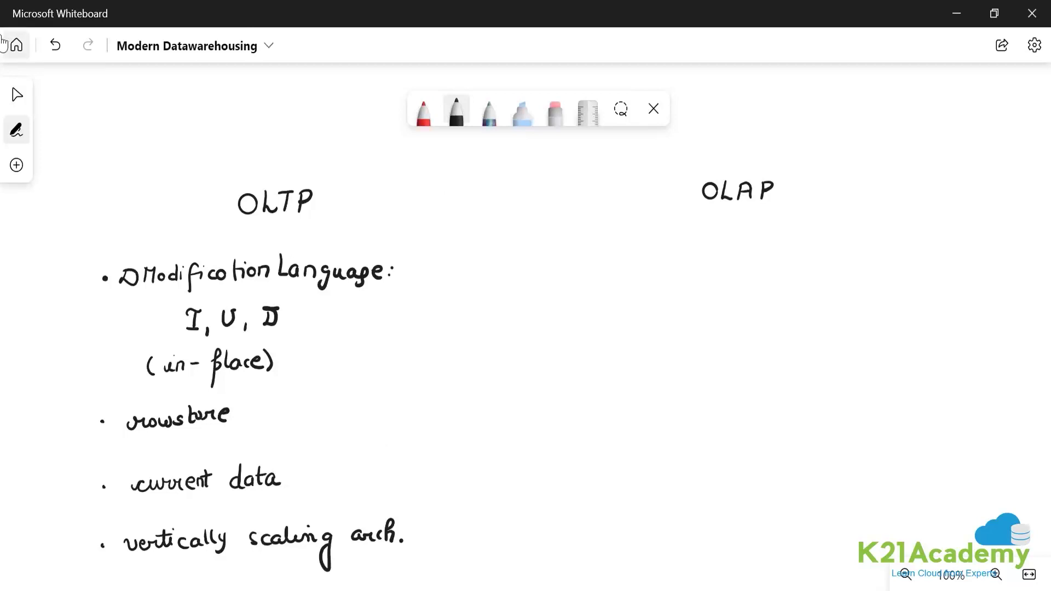
- Scroll down and handwrite the bullet 'Deduplication and Normalization'
{"action": "scroll", "scroll_direction": "down", "scroll_amount": 3}
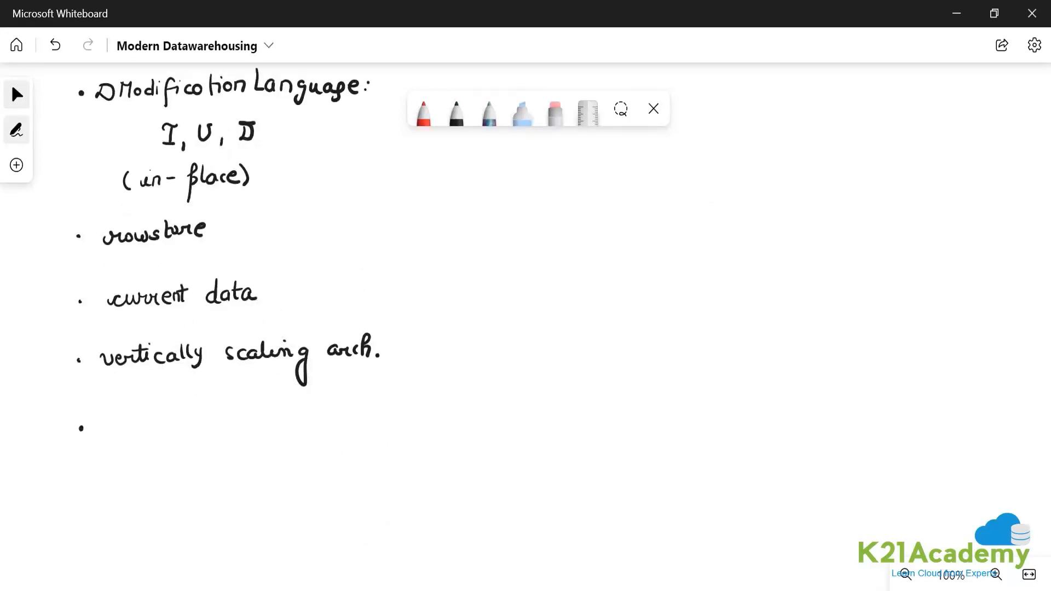
{"action": "left_click_drag", "start_coordinate": [101, 423], "coordinate": [134, 436]}
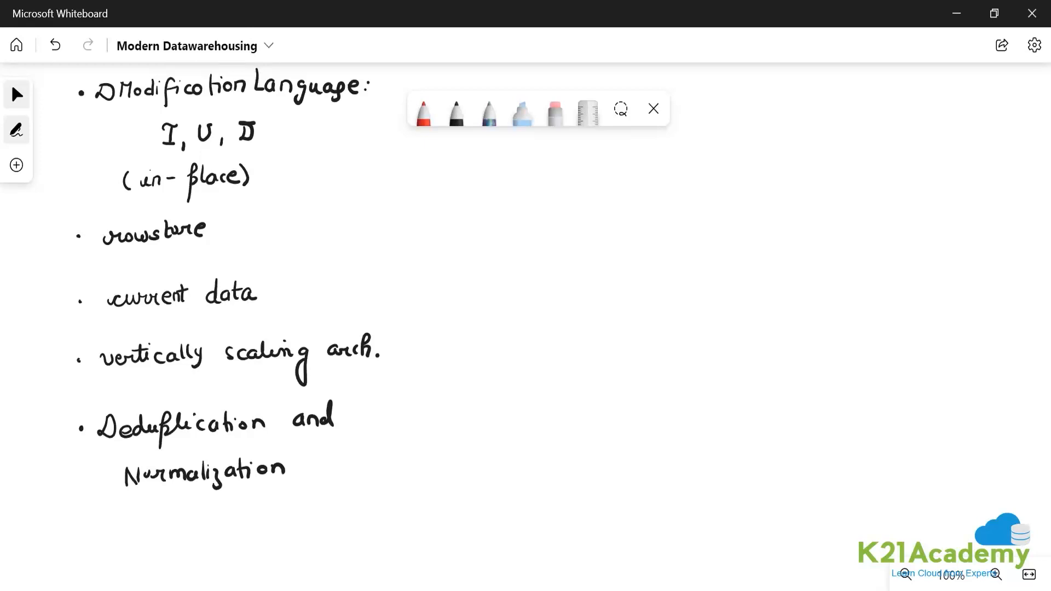
{"action": "mouse_move", "coordinate": [592, 242]}
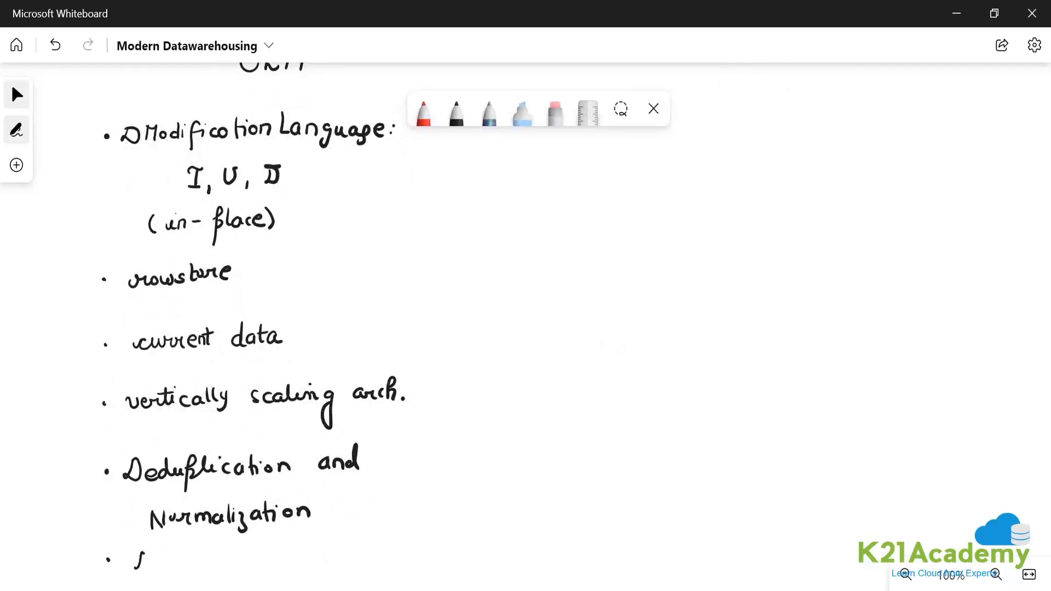
- Add the 'ACID' bullet, then select and deselect the handwritten I in I, U, D
{"action": "type", "text": "ACID"}
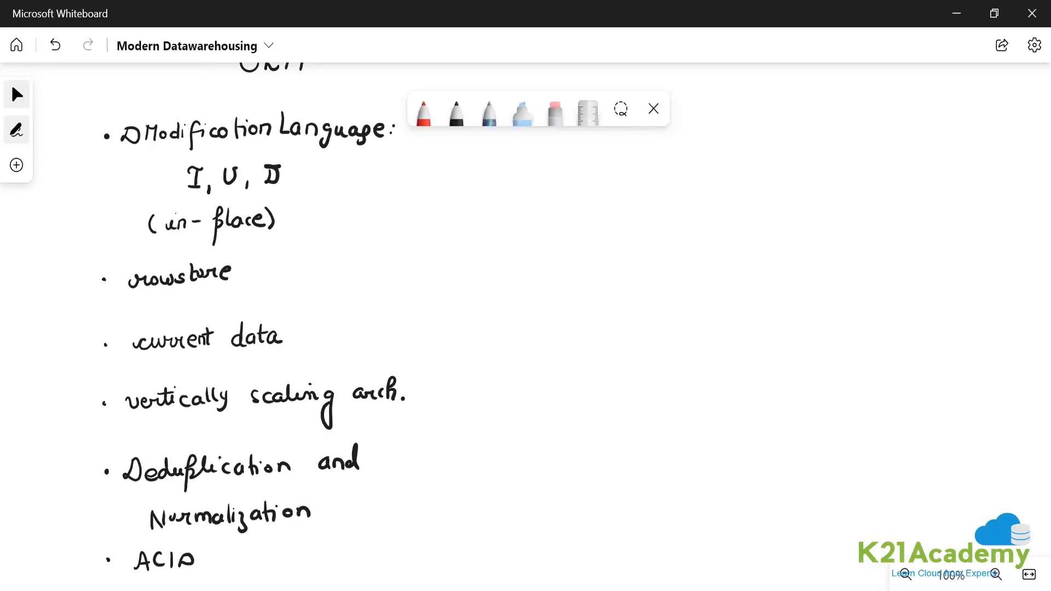
{"action": "left_click", "coordinate": [234, 178]}
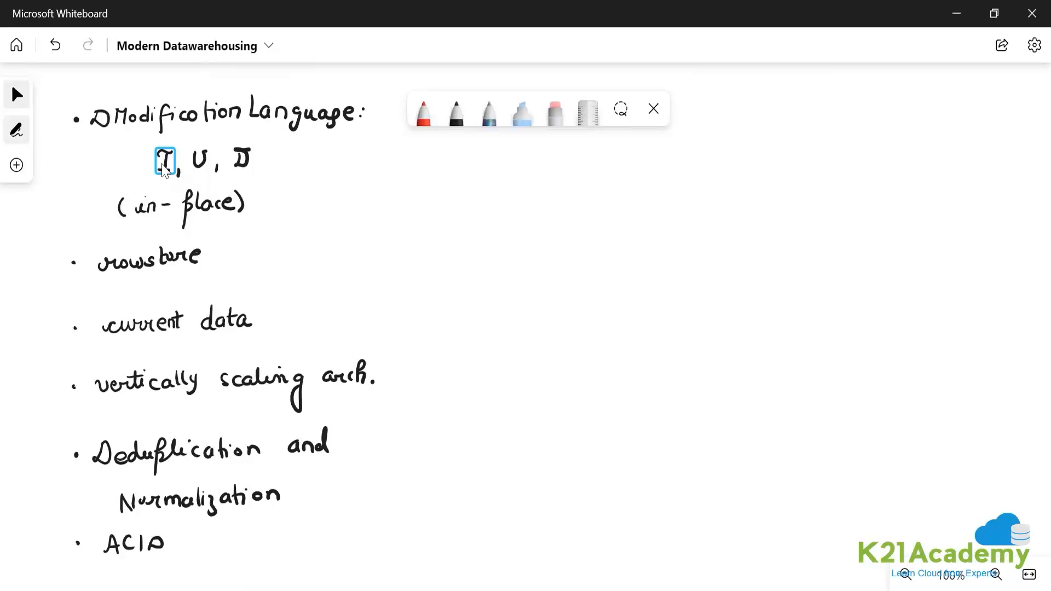
{"action": "left_click", "coordinate": [388, 201]}
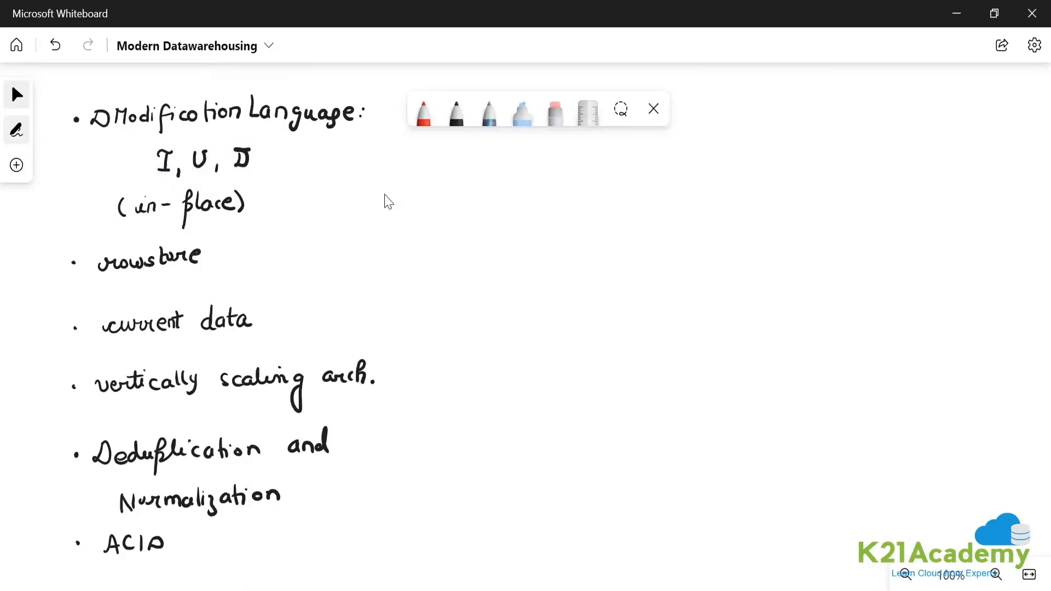
{"action": "mouse_move", "coordinate": [297, 497]}
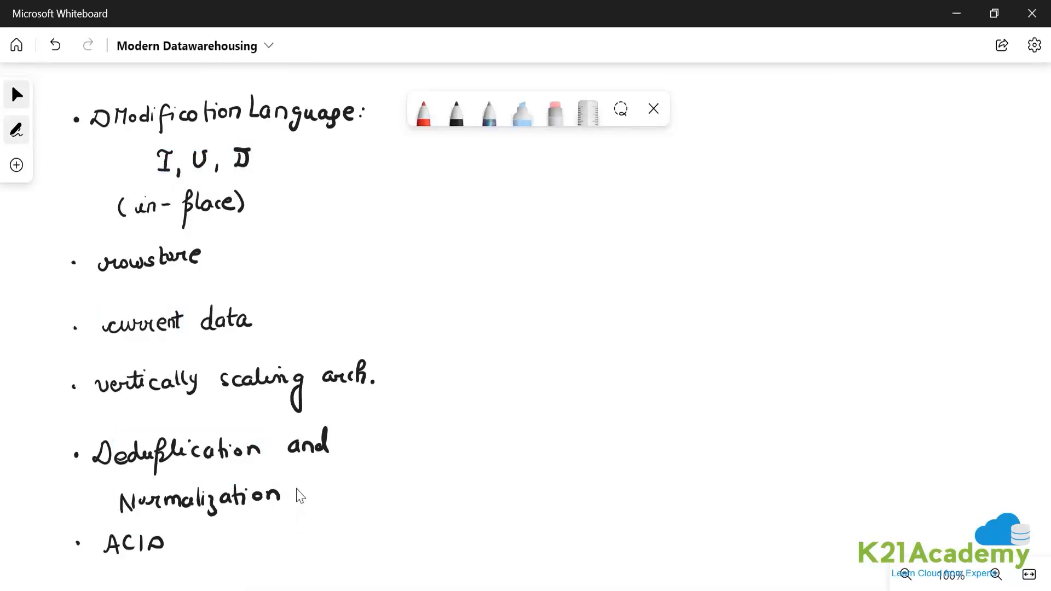
{"action": "mouse_move", "coordinate": [479, 314]}
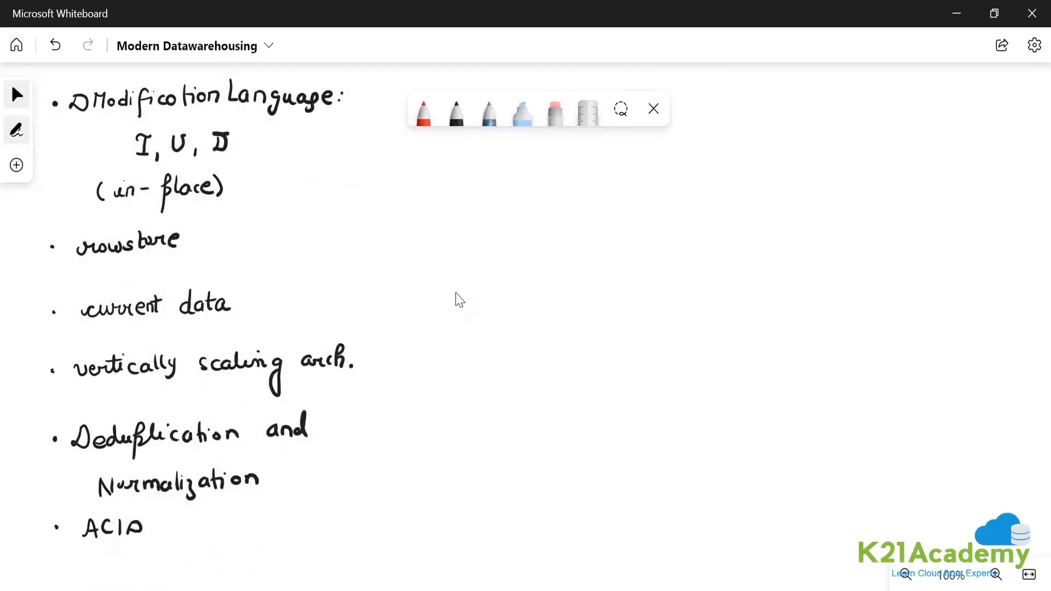
{"action": "scroll", "scroll_direction": "down", "scroll_amount": 3}
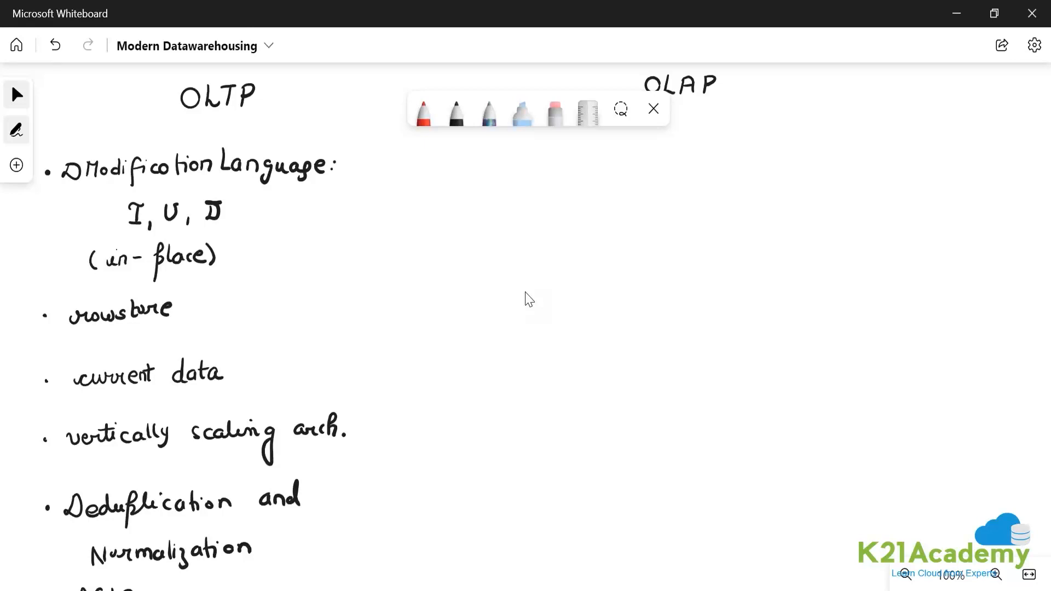
- Draw the first OLAP bullet and write 'Data Query Language (S)'
{"action": "left_click", "coordinate": [547, 176]}
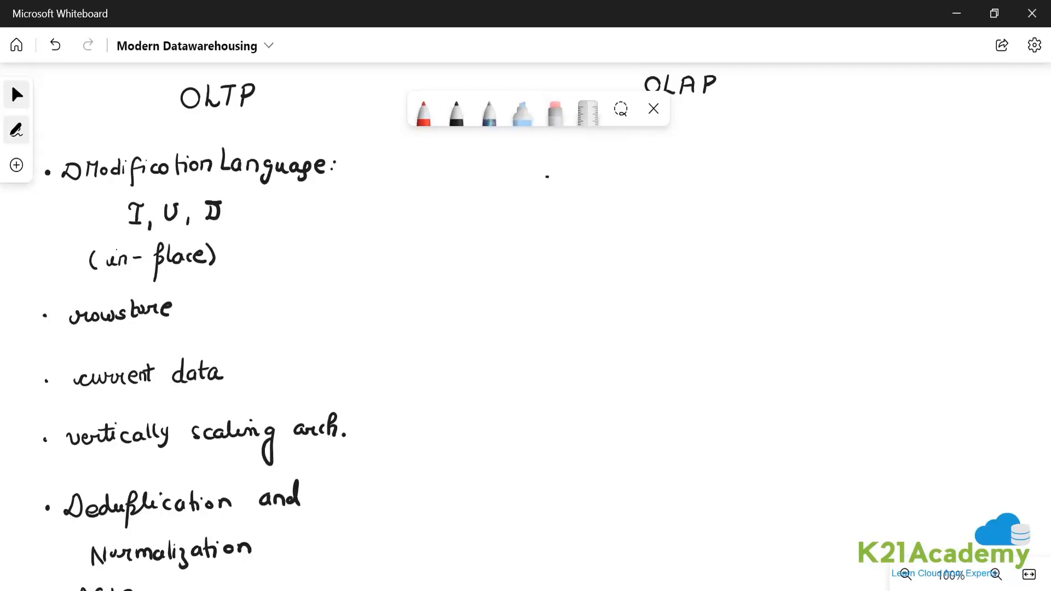
{"action": "left_click_drag", "start_coordinate": [556, 177], "coordinate": [620, 177]}
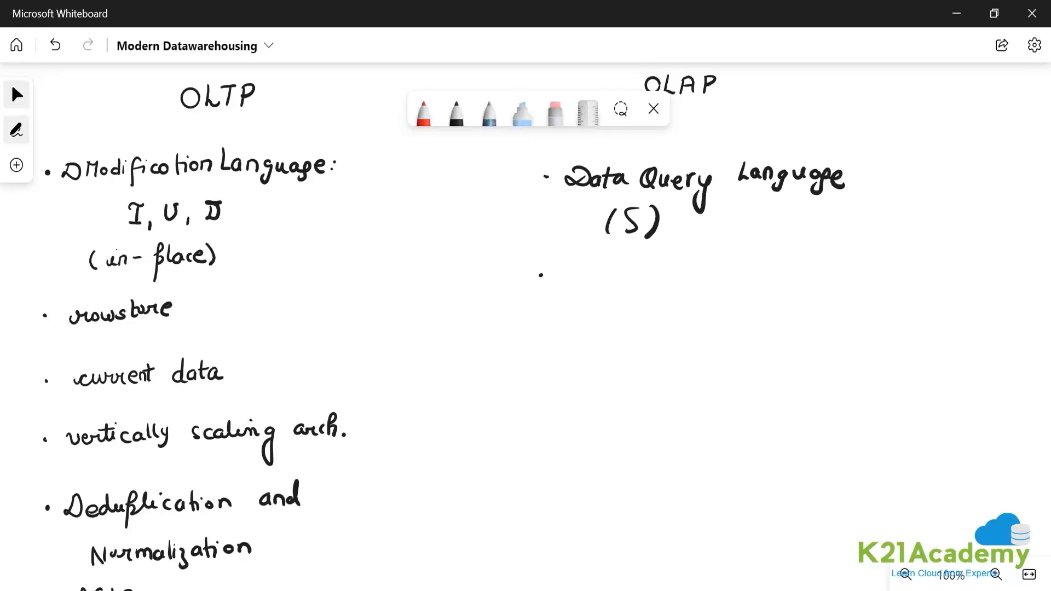
- Write the OLAP bullets 'columnstore' and 'historical data → dim'
{"action": "left_click_drag", "start_coordinate": [570, 282], "coordinate": [617, 281]}
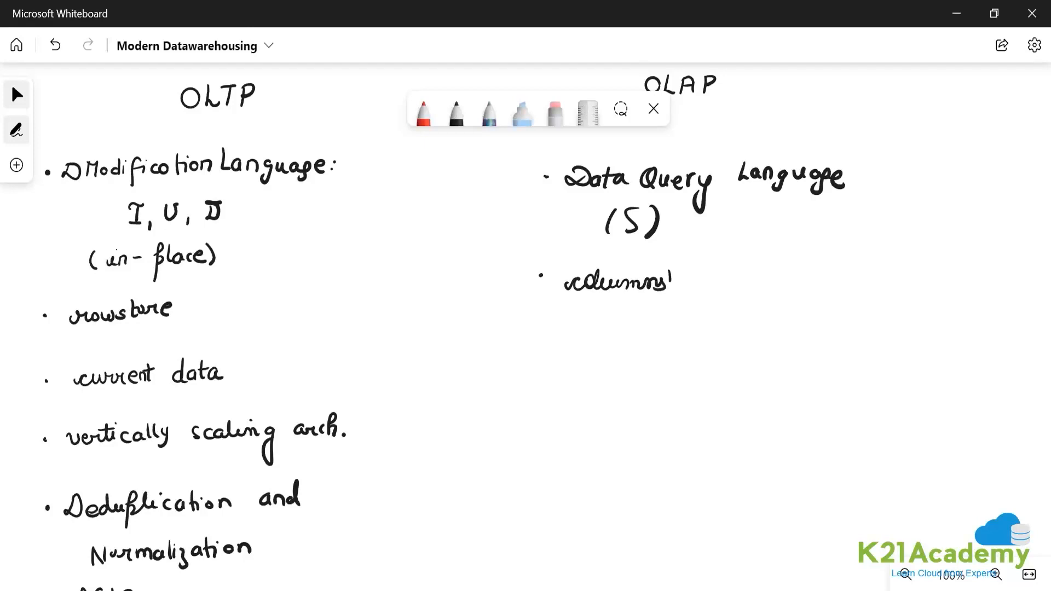
{"action": "left_click_drag", "start_coordinate": [669, 278], "coordinate": [710, 278]}
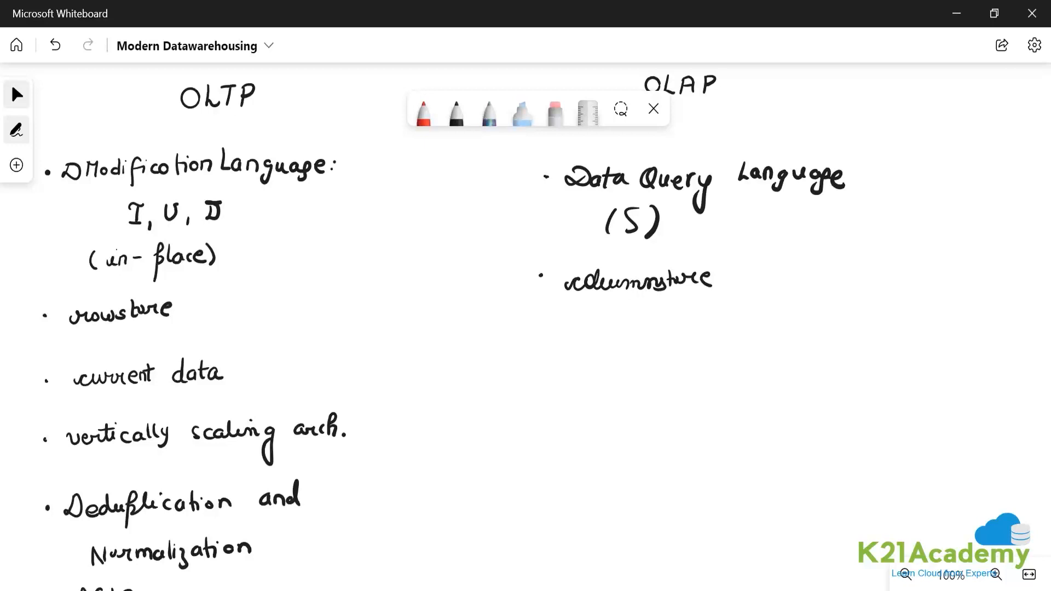
{"action": "left_click_drag", "start_coordinate": [556, 335], "coordinate": [570, 349]}
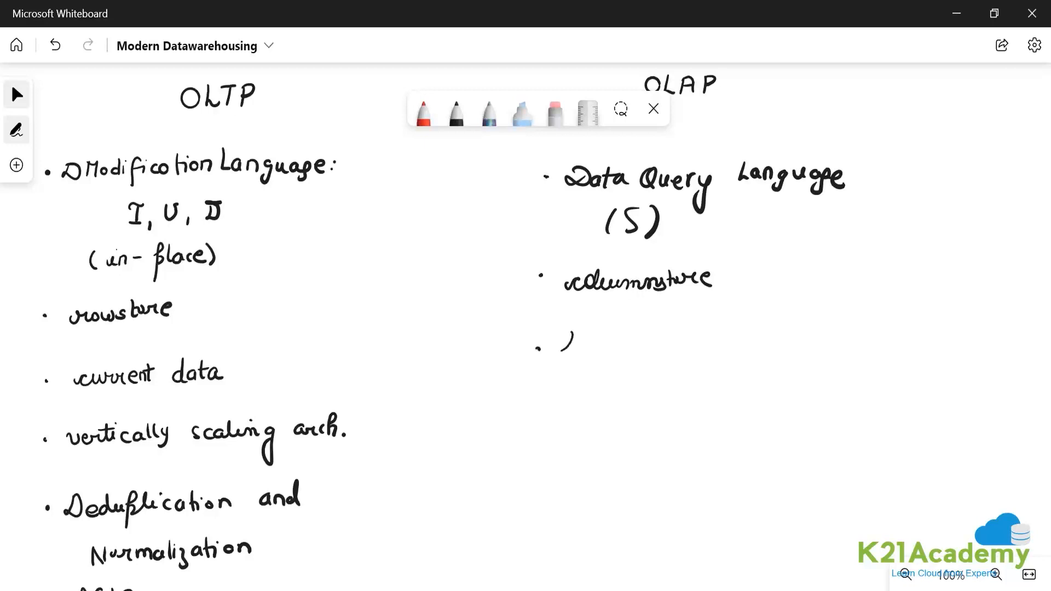
{"action": "left_click_drag", "start_coordinate": [563, 346], "coordinate": [613, 347]}
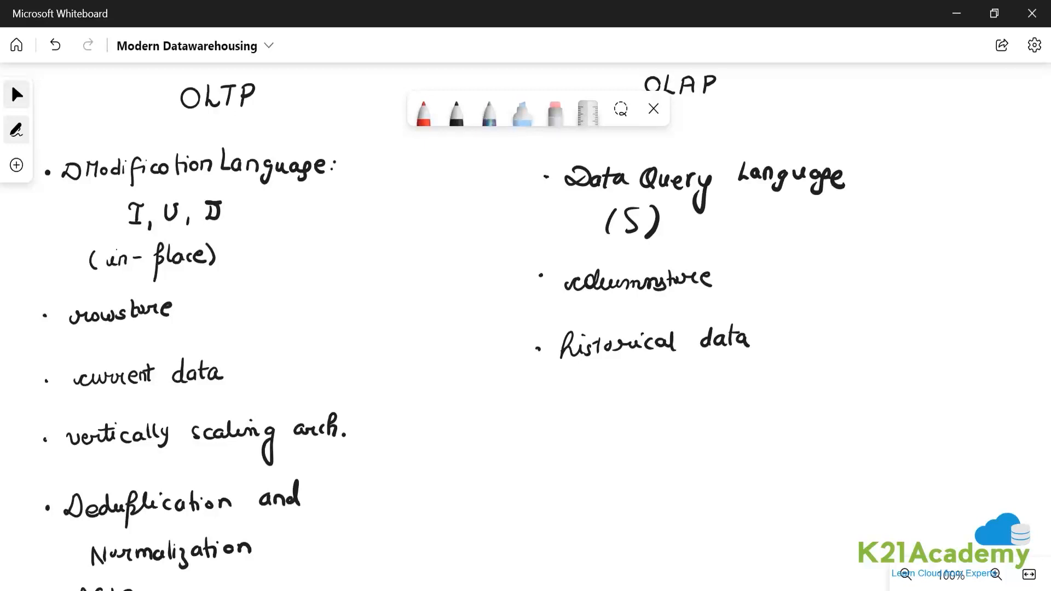
{"action": "left_click_drag", "start_coordinate": [784, 328], "coordinate": [838, 329]}
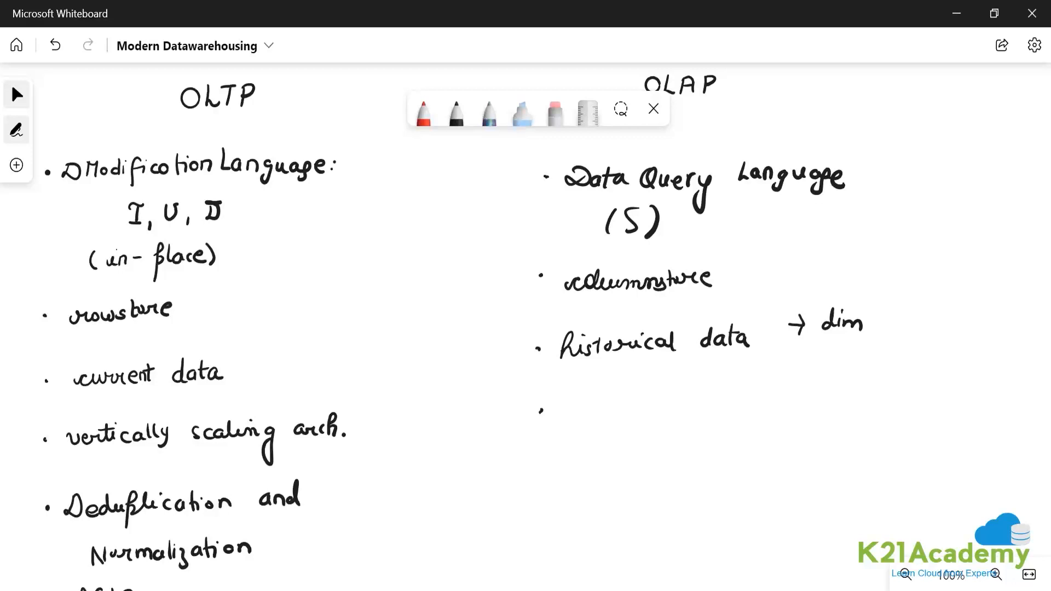
- Write the OLAP bullets 'parallel / distributed (HS)' and 'De-normalization'
{"action": "left_click_drag", "start_coordinate": [560, 412], "coordinate": [600, 412]}
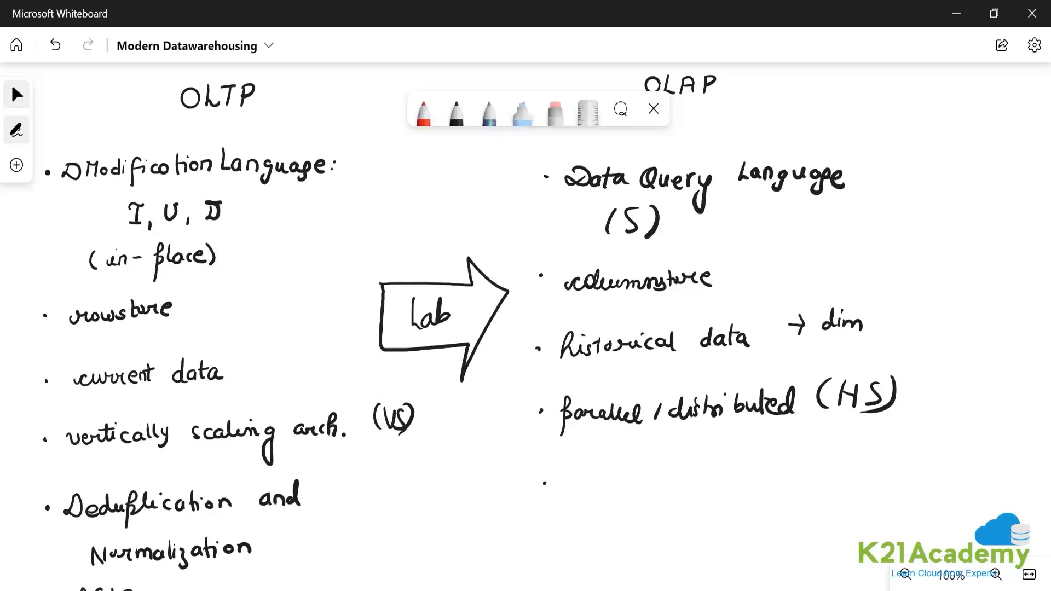
{"action": "left_click_drag", "start_coordinate": [560, 490], "coordinate": [609, 490]}
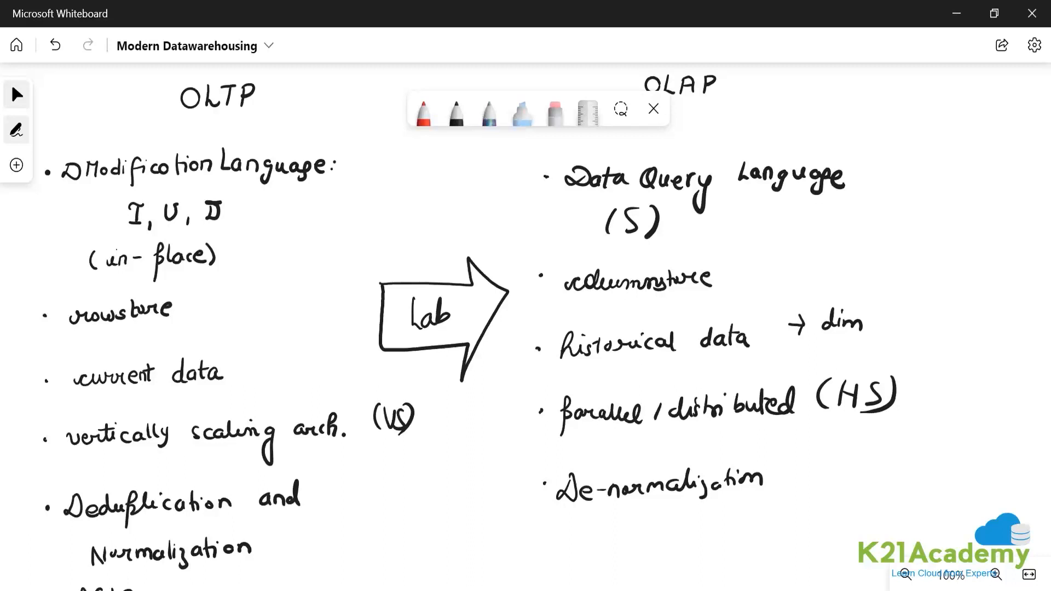
{"action": "mouse_move", "coordinate": [501, 554]}
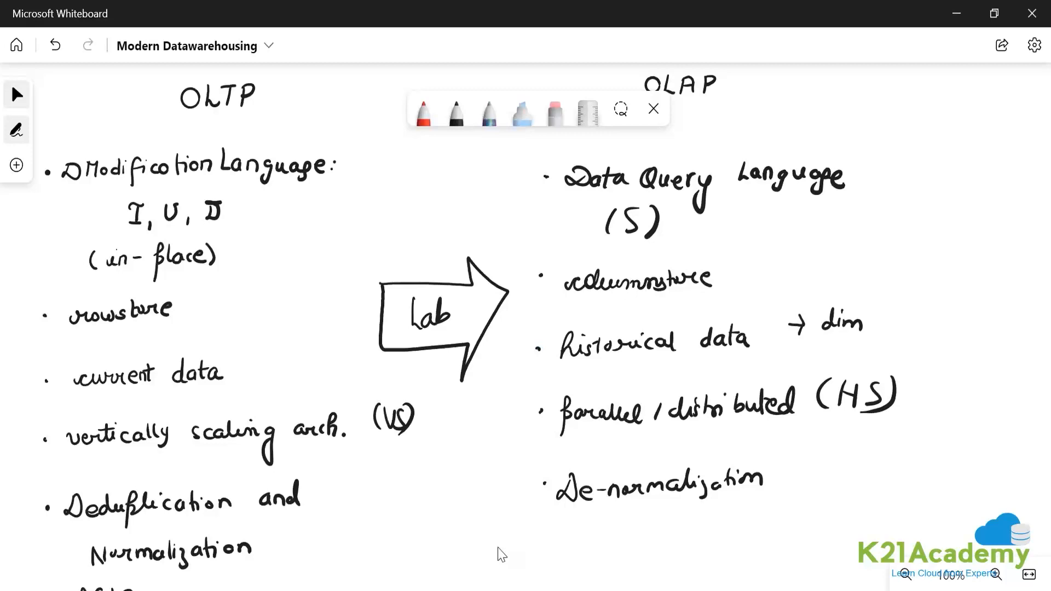
- Handwrite OLTP → ETL → OLAP with an outgoing arrow, then Modern-DW with incoming arrows
{"action": "scroll", "scroll_direction": "down", "scroll_amount": 3}
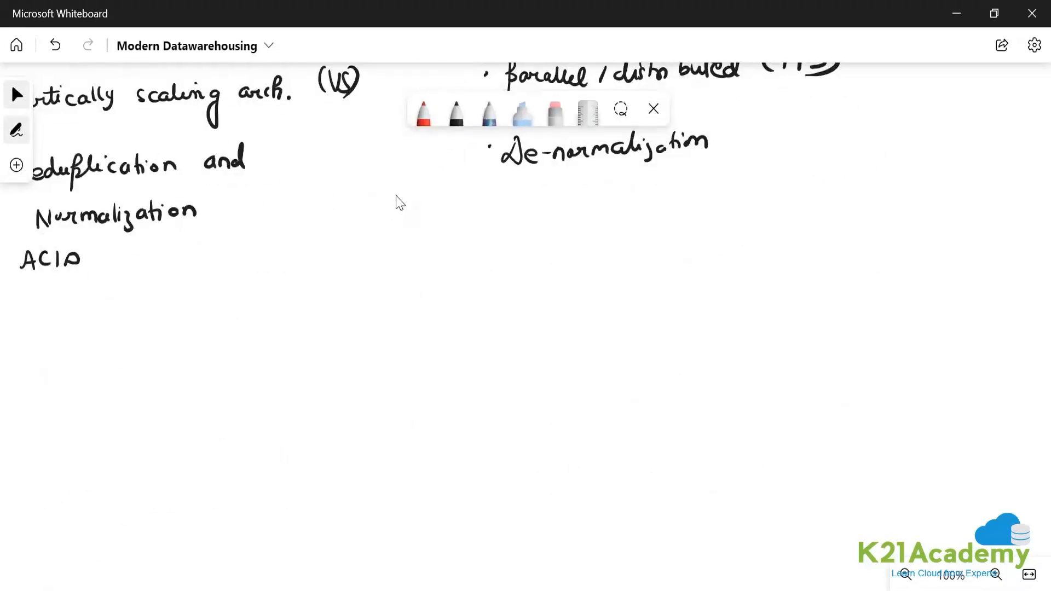
{"action": "left_click_drag", "start_coordinate": [212, 341], "coordinate": [241, 375]}
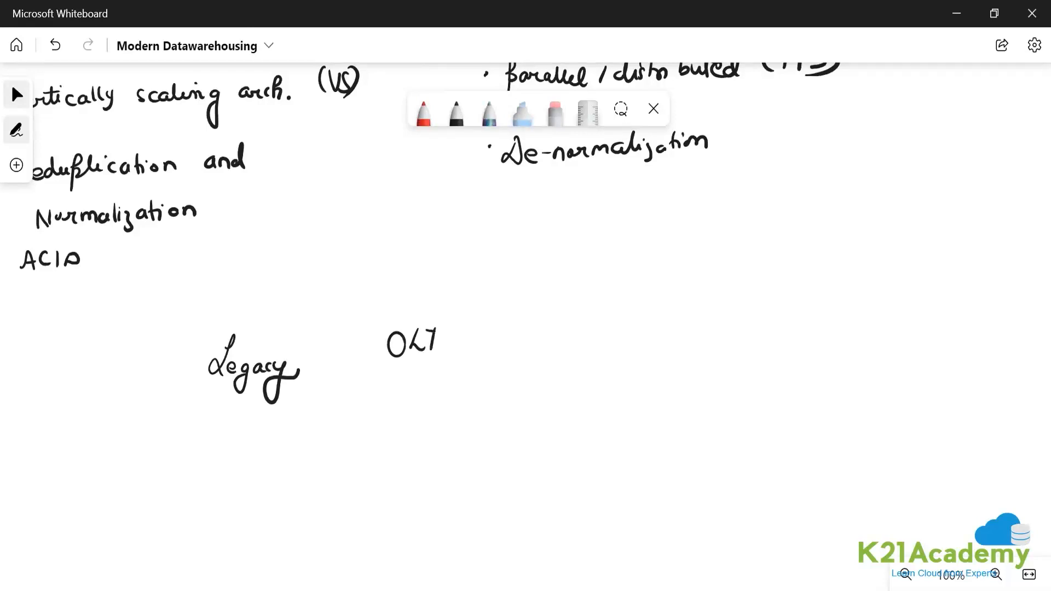
{"action": "left_click_drag", "start_coordinate": [480, 337], "coordinate": [600, 335]}
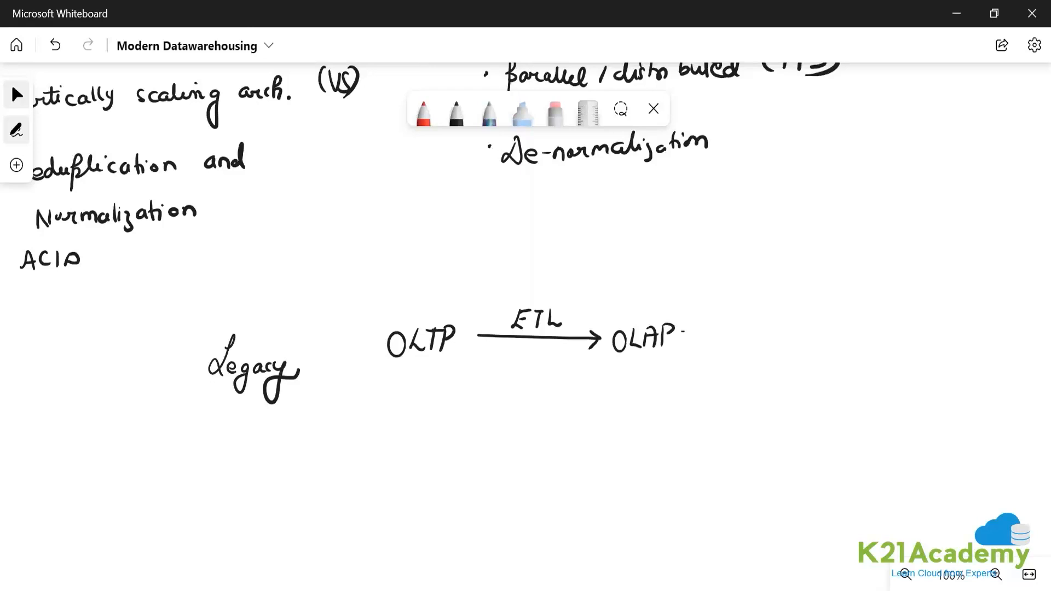
{"action": "left_click_drag", "start_coordinate": [697, 328], "coordinate": [731, 335]}
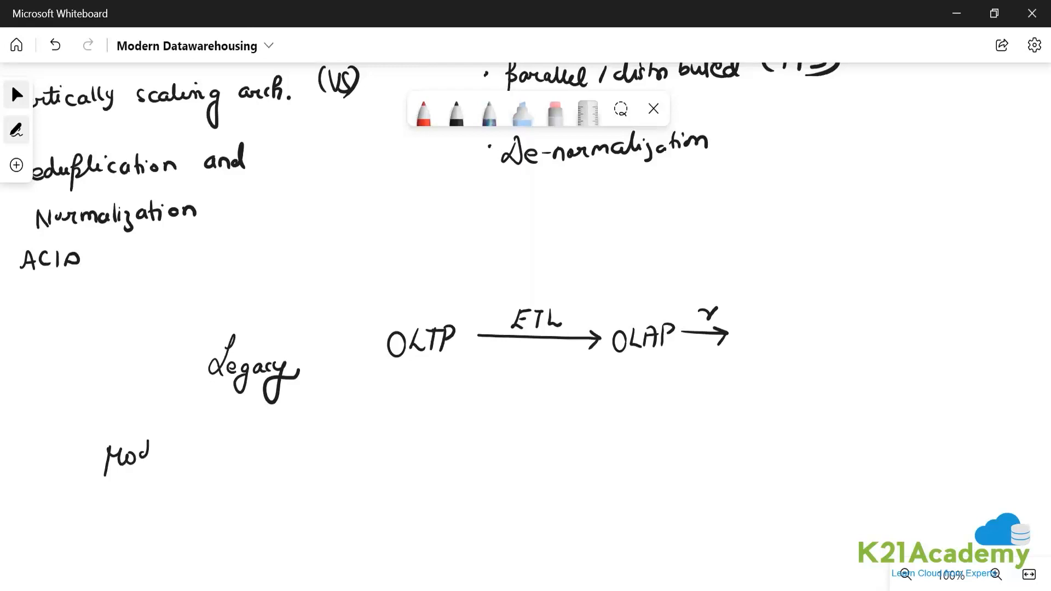
{"action": "left_click_drag", "start_coordinate": [151, 456], "coordinate": [215, 456]}
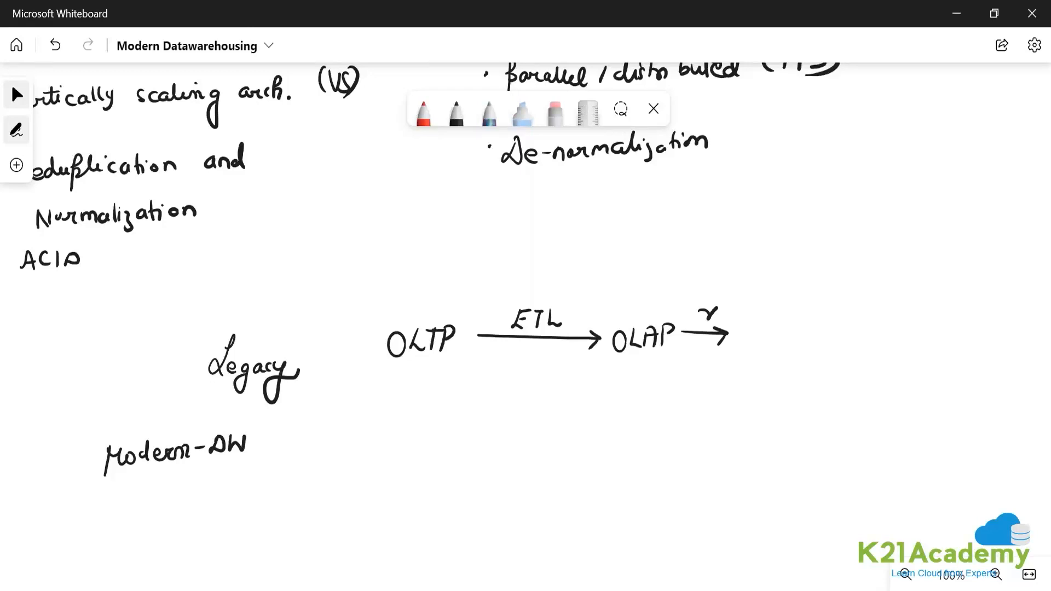
{"action": "left_click_drag", "start_coordinate": [334, 415], "coordinate": [374, 448]}
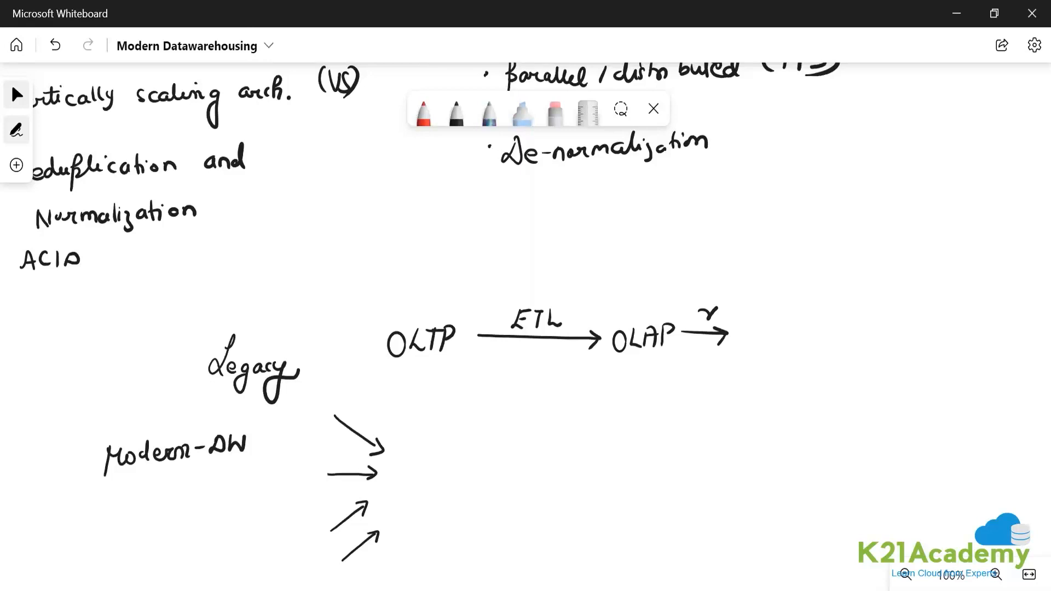
- Label the S, uns and semi source arrows and sketch the storage cylinder
{"action": "type", "text": "S ur"}
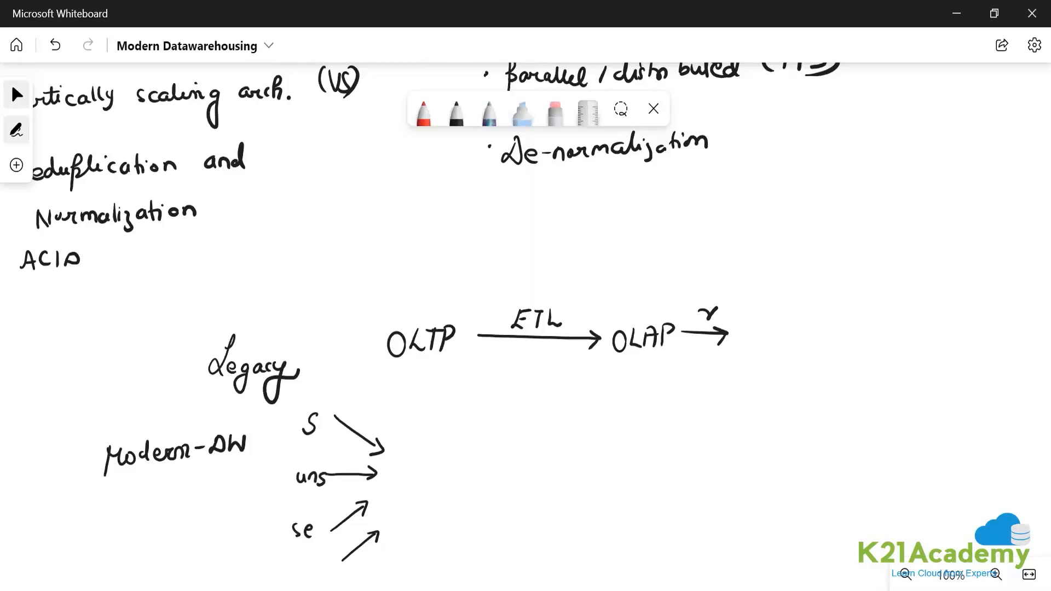
{"action": "type", "text": "semi"}
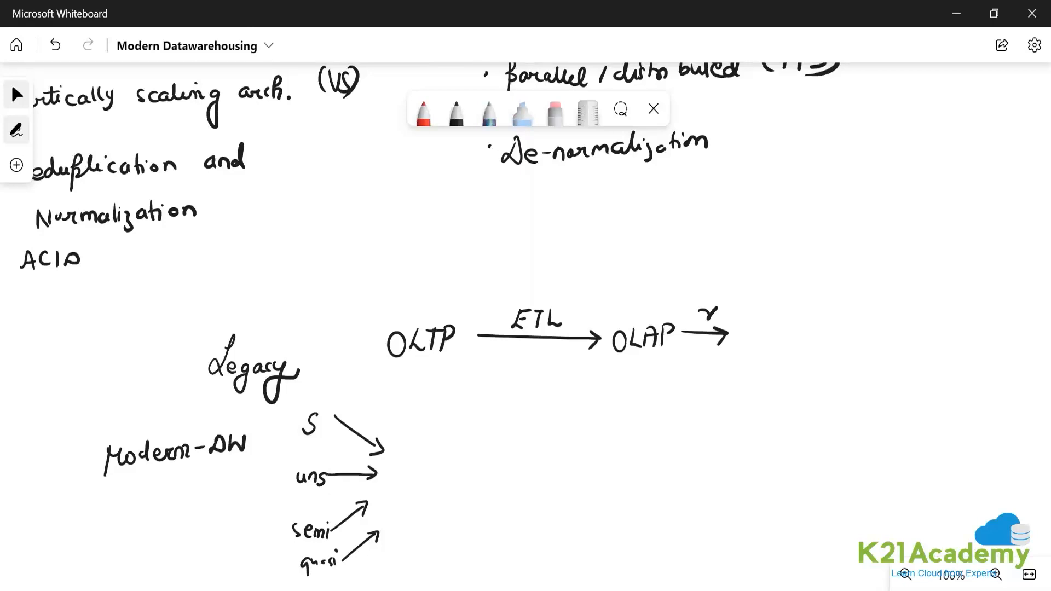
{"action": "left_click_drag", "start_coordinate": [395, 475], "coordinate": [499, 530]}
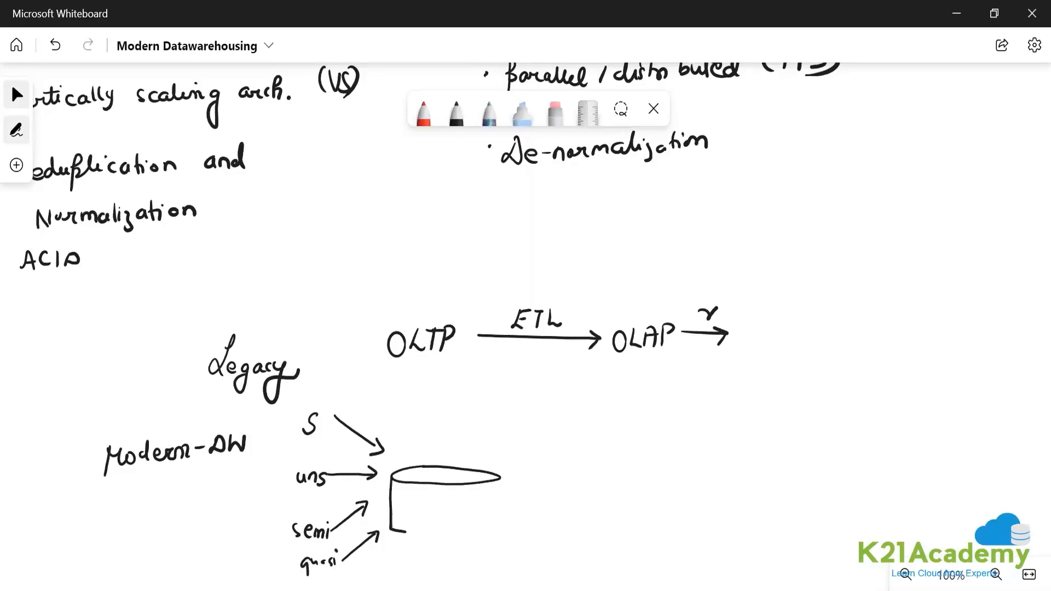
{"action": "left_click_drag", "start_coordinate": [403, 475], "coordinate": [496, 530]}
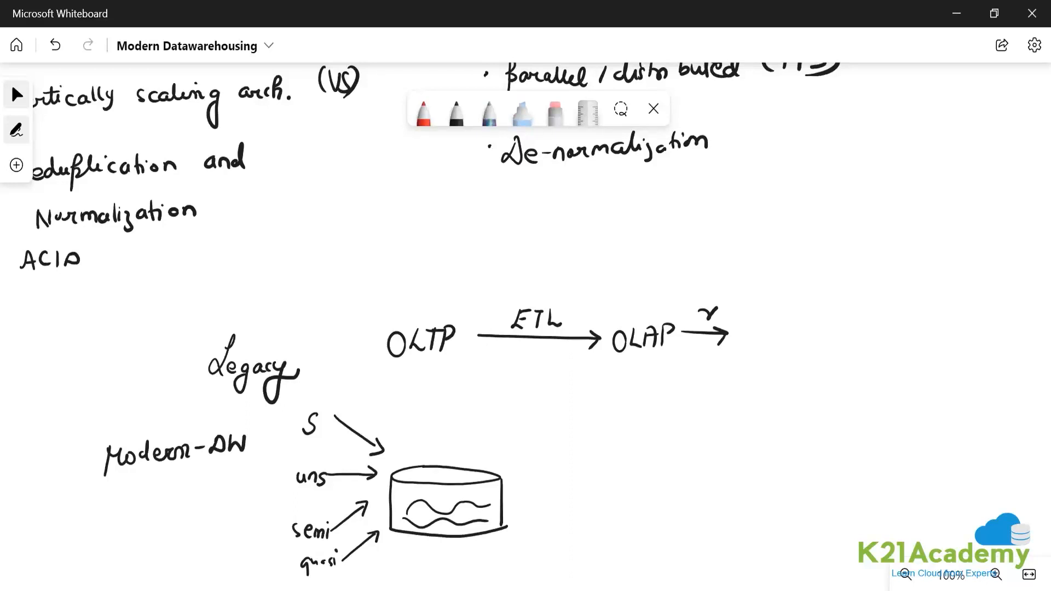
- Draw an arrow to ADB, list Synapse and Spark pool, and add the SQL WH hexagon
{"action": "left_click_drag", "start_coordinate": [506, 505], "coordinate": [583, 504]}
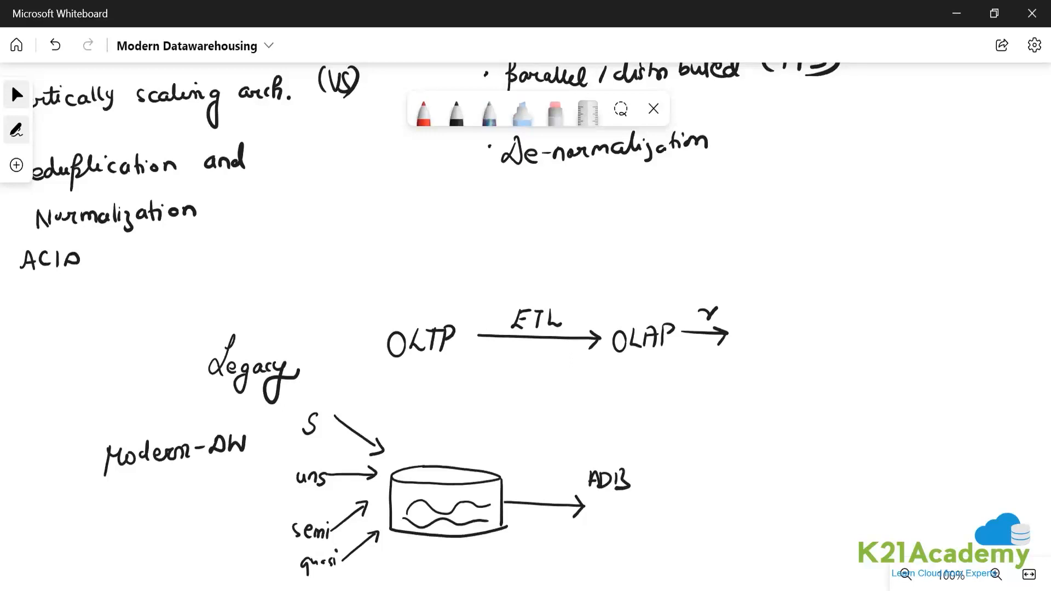
{"action": "left_click_drag", "start_coordinate": [590, 505], "coordinate": [637, 520]}
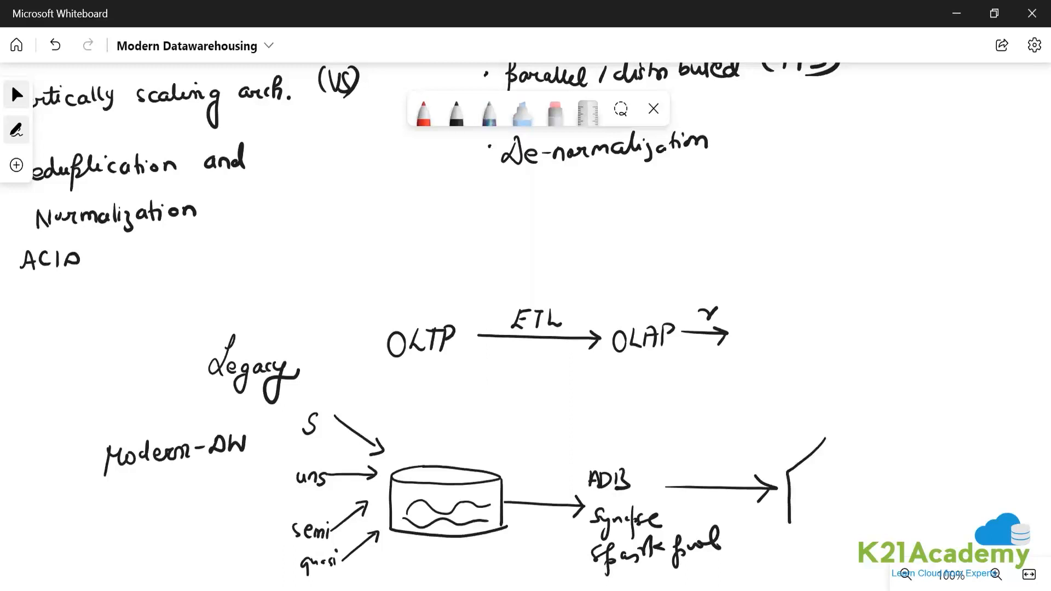
{"action": "left_click_drag", "start_coordinate": [771, 436], "coordinate": [865, 543]}
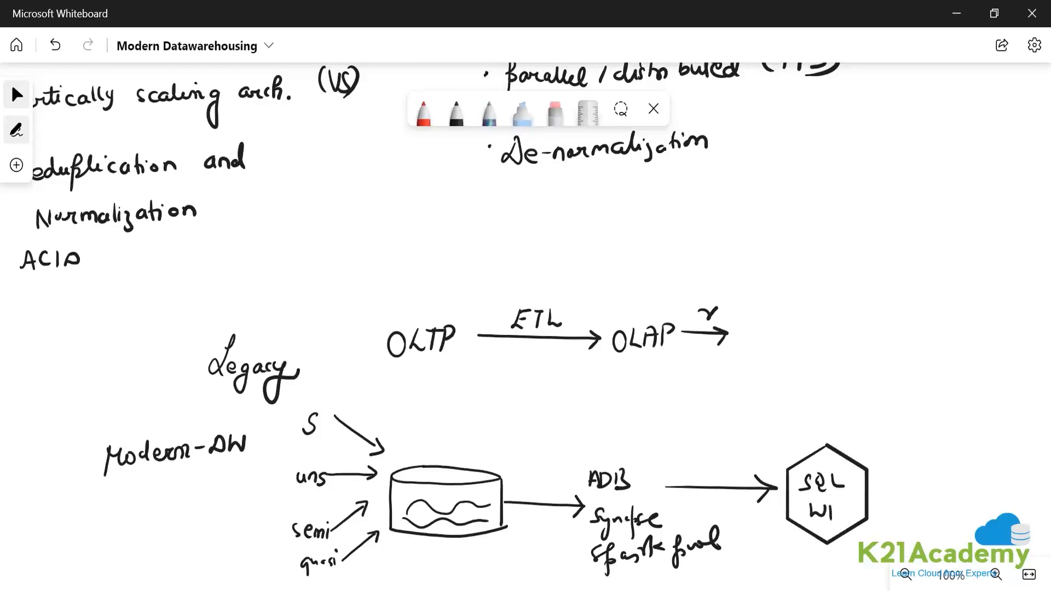
{"action": "left_click_drag", "start_coordinate": [872, 490], "coordinate": [999, 482]}
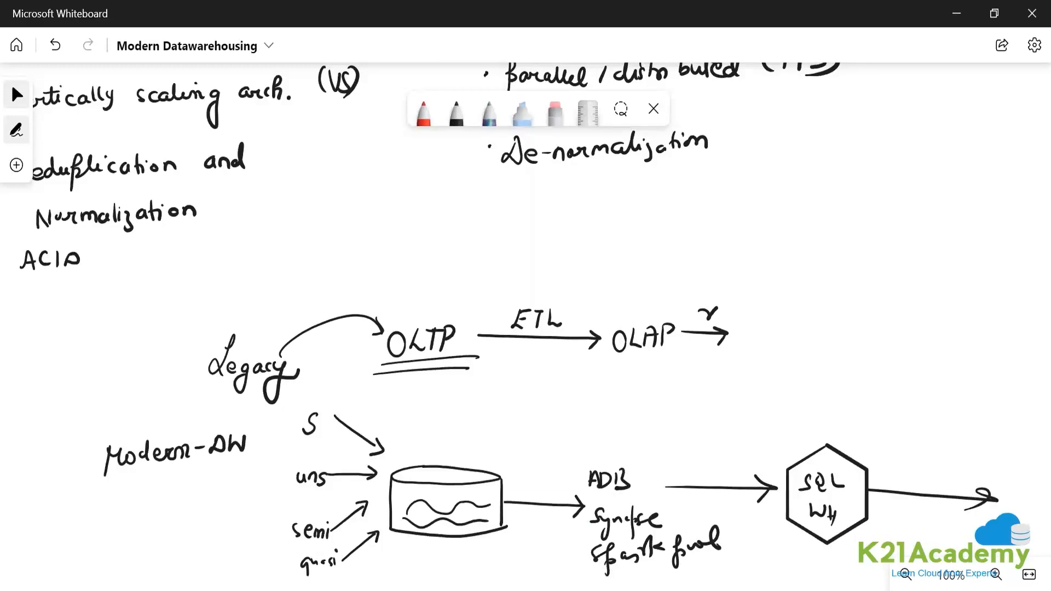
- Quote and underline "Modern-DW", write 1990' on the board, then switch to the browser
{"action": "left_click_drag", "start_coordinate": [94, 462], "coordinate": [265, 489]}
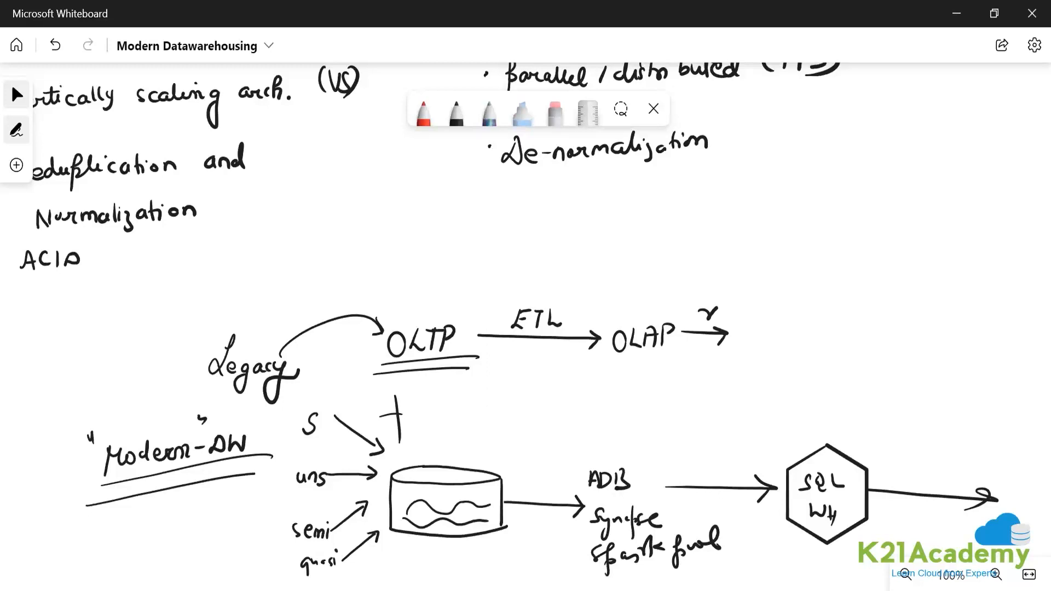
{"action": "type", "text": "1990'"}
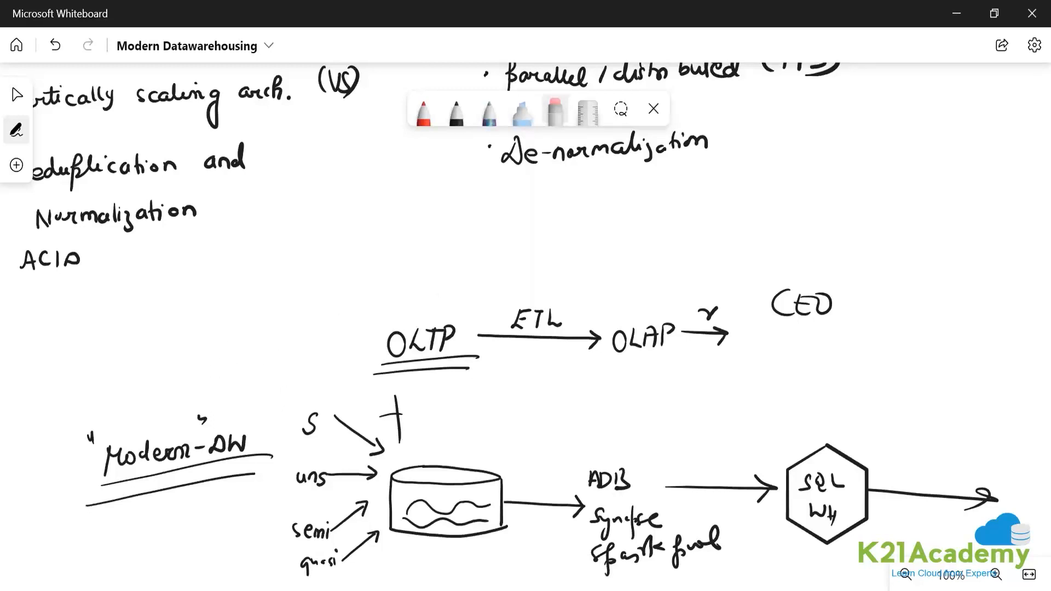
{"action": "left_click", "coordinate": [455, 111]}
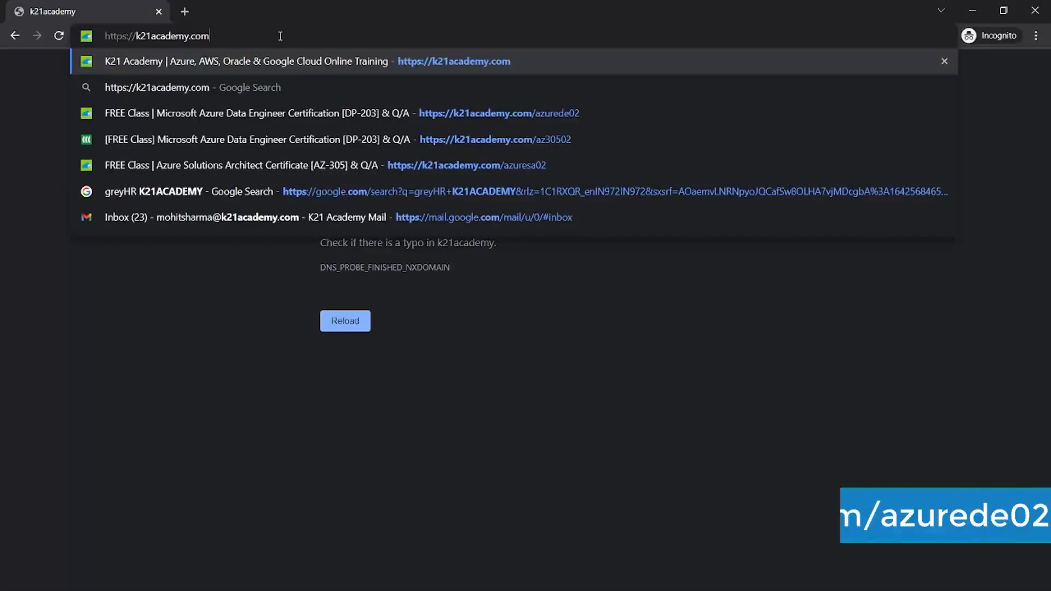
- Book the free DP-203 class for Fri 28 Jan 2022, 02:45 PM at k21academy.com/azurede02
{"action": "type", "text": "/azure-data-engineer-certification/"}
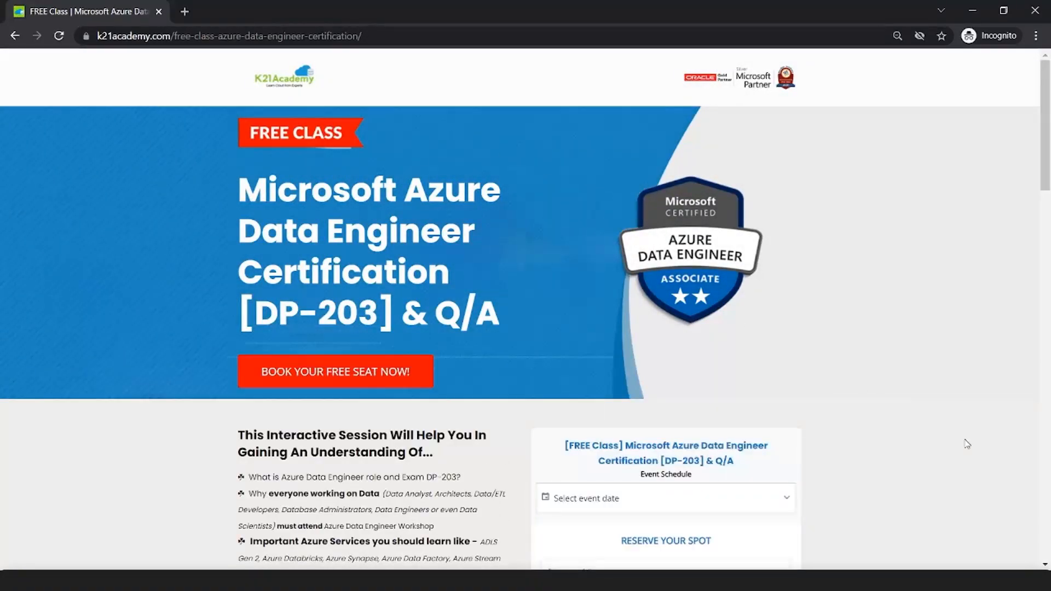
{"action": "left_click", "coordinate": [334, 371]}
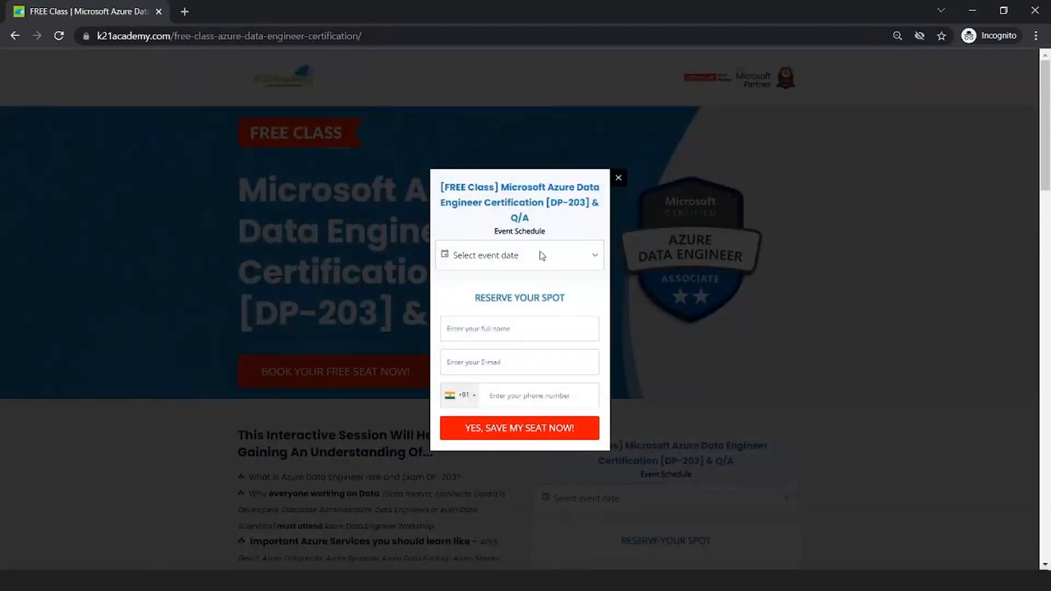
{"action": "left_click", "coordinate": [519, 255]}
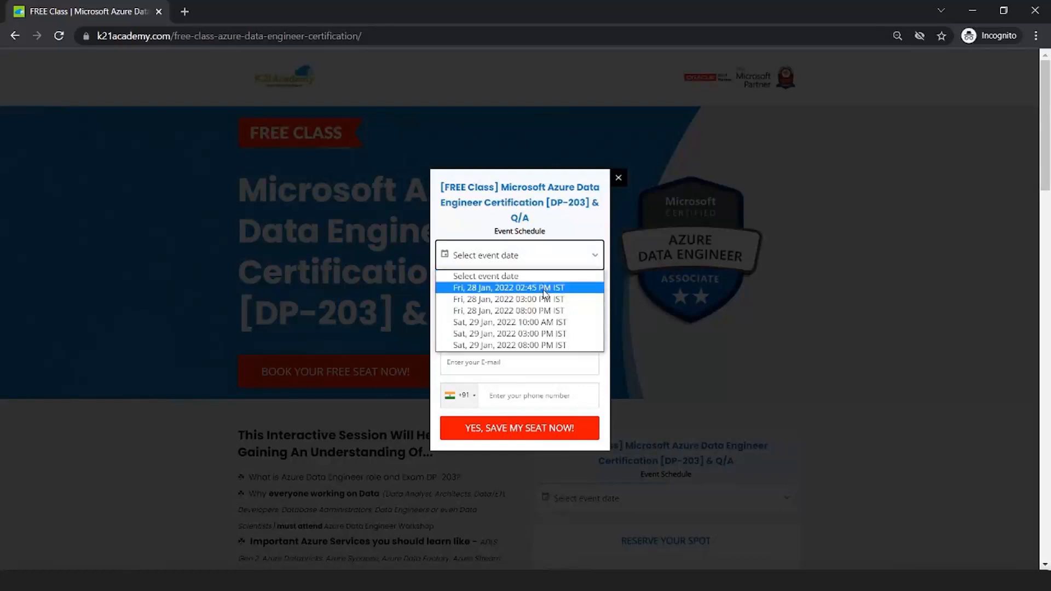
{"action": "left_click", "coordinate": [508, 287]}
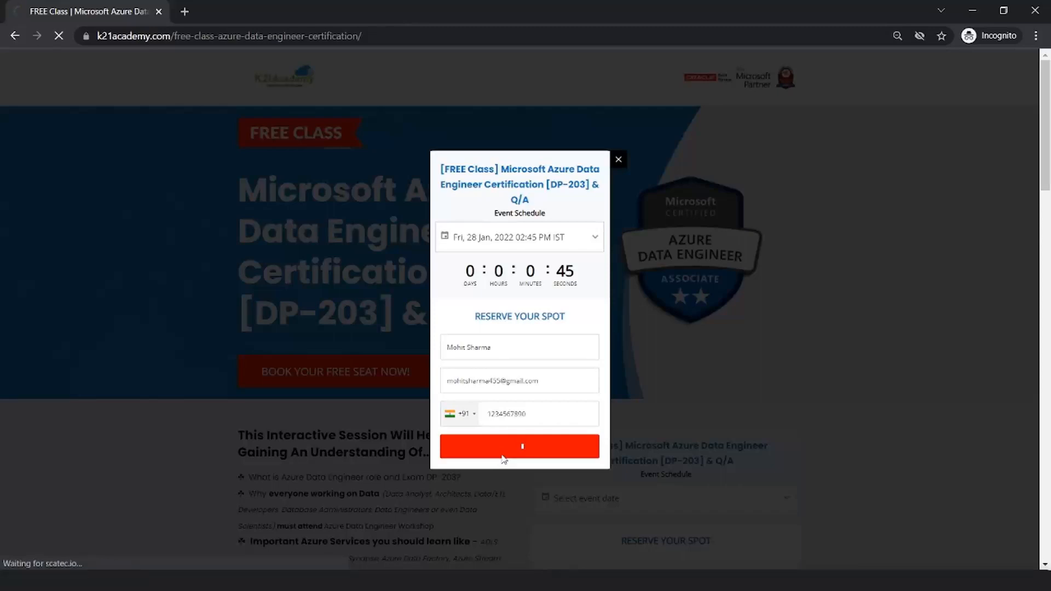
{"action": "left_click", "coordinate": [519, 447]}
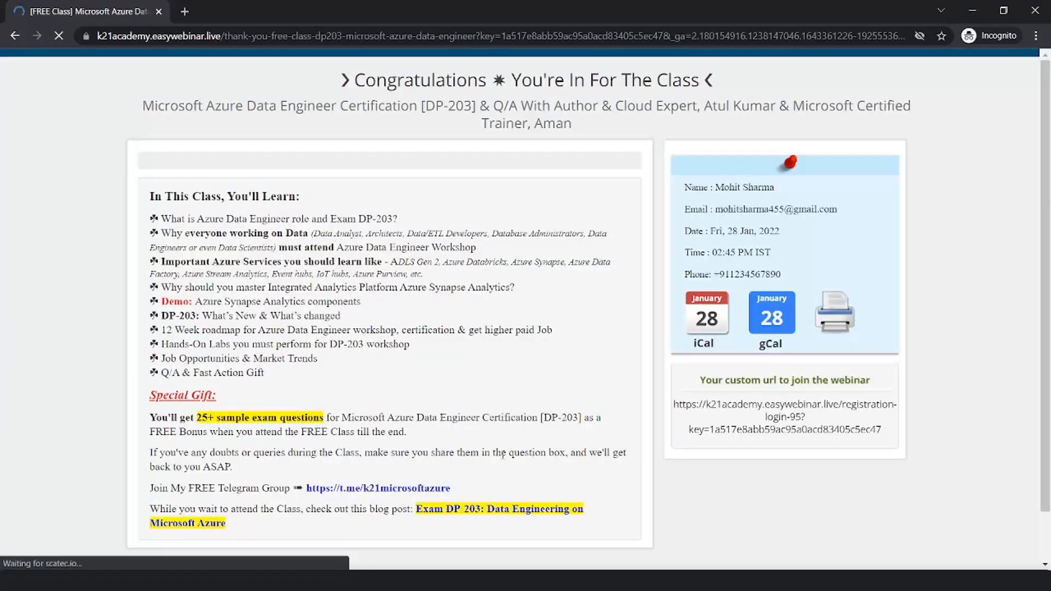